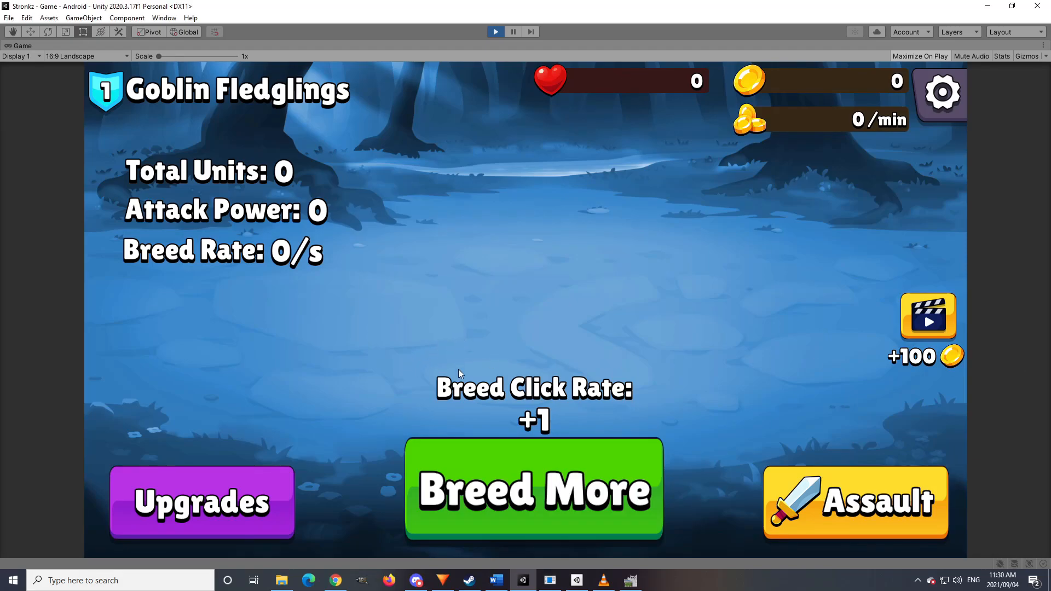
Step: Click Breed More six times to raise goblin units and attack power to 58
click(532, 490)
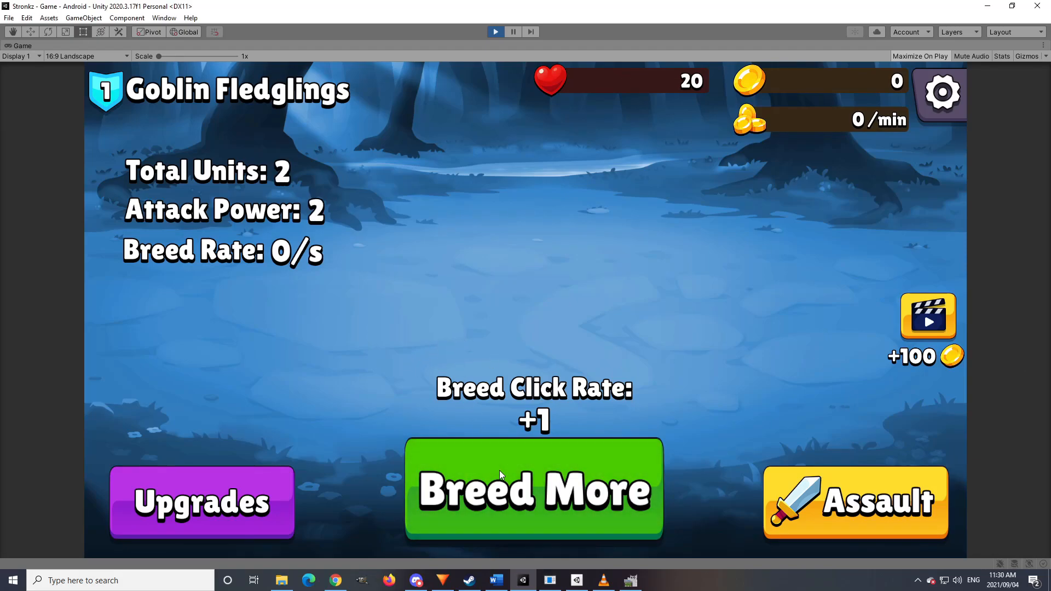
click(533, 487)
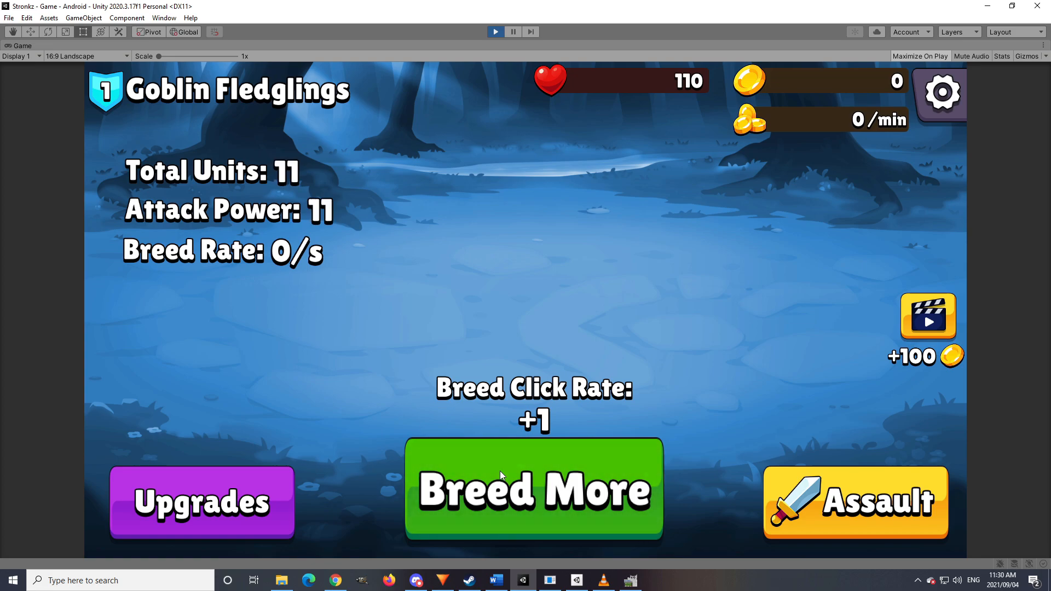
click(534, 489)
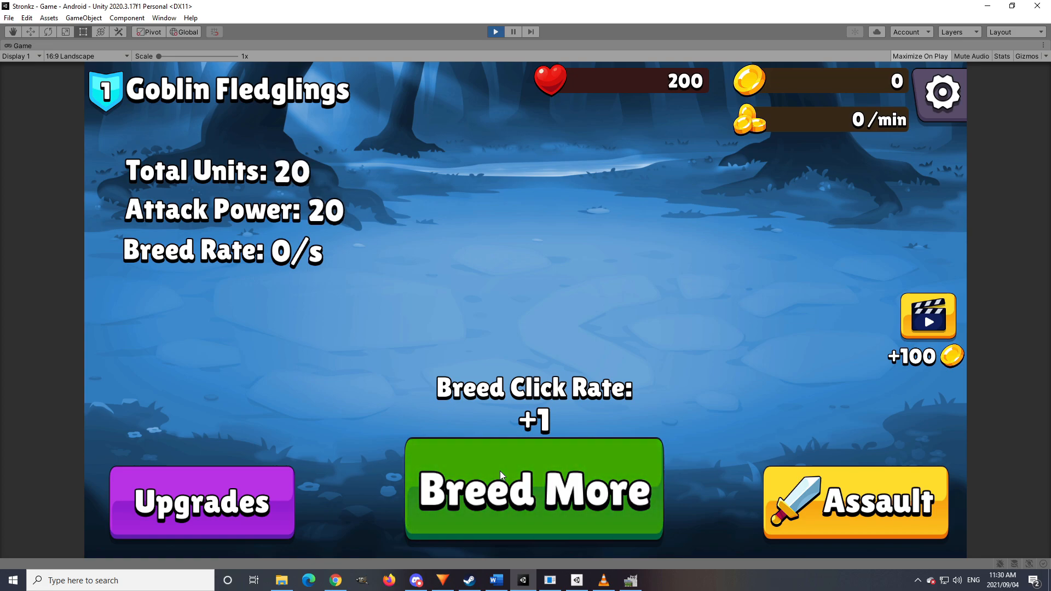
click(533, 489)
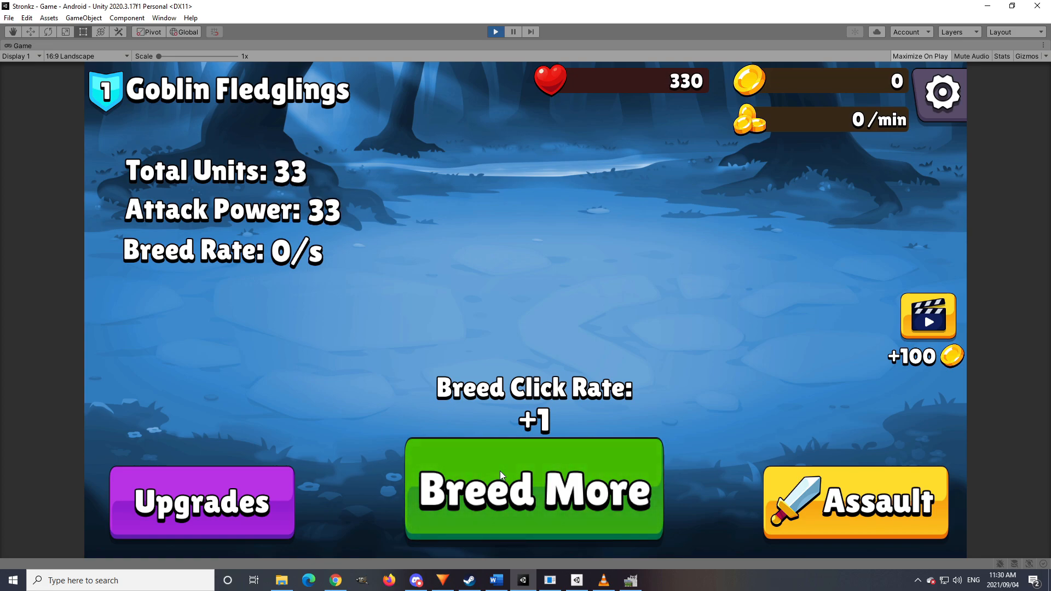
click(534, 488)
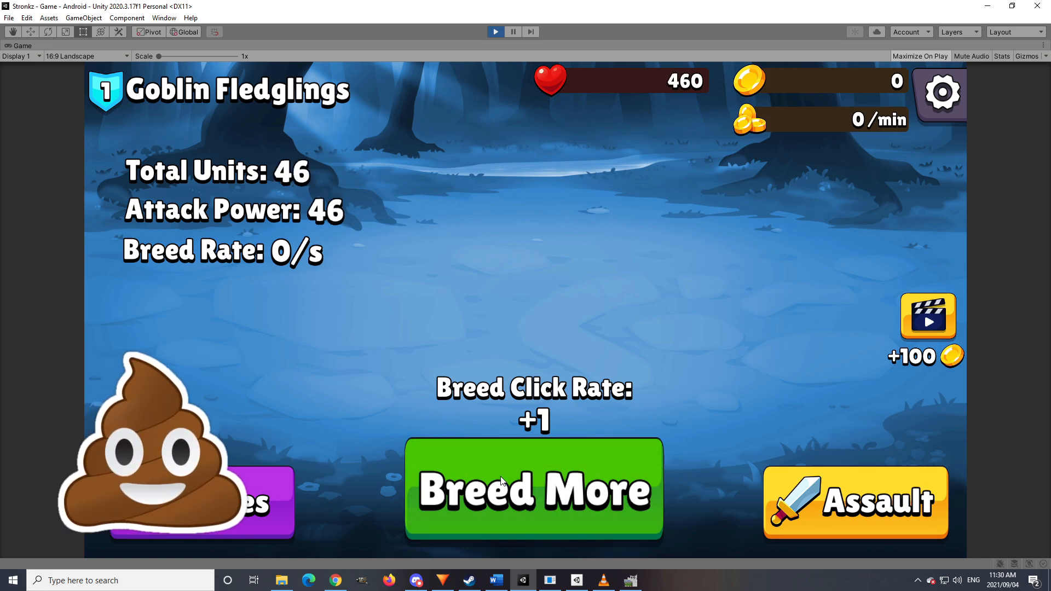
click(533, 488)
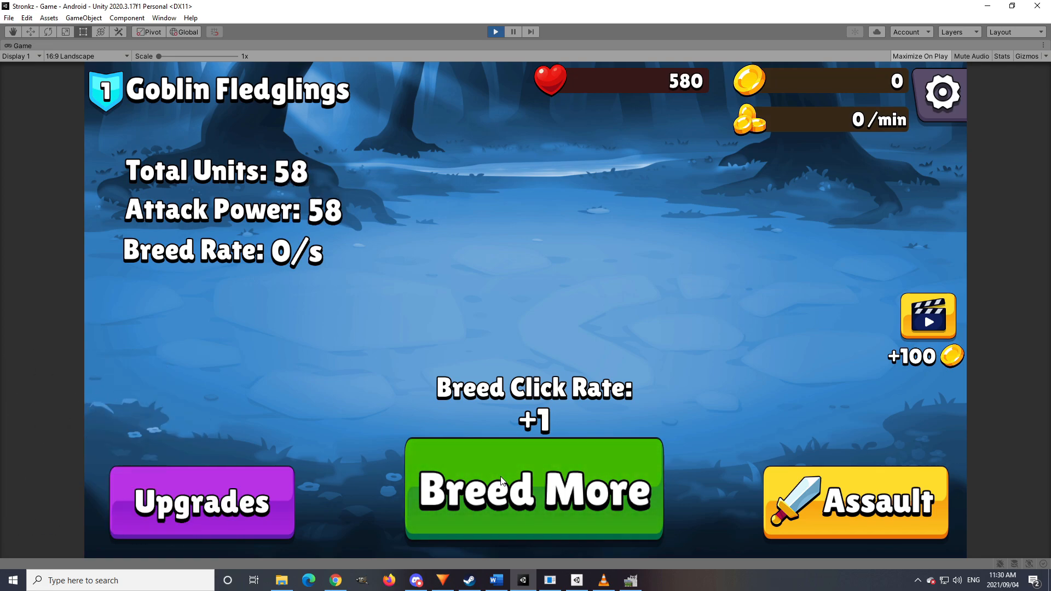
click(533, 489)
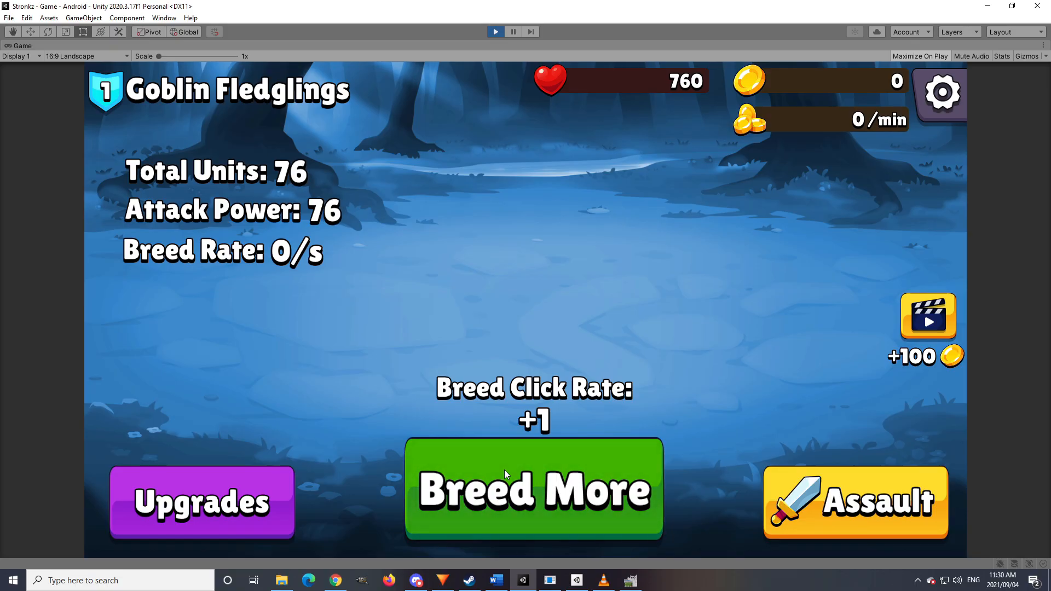
Step: Breed four more times, reaching 113 units and power and 1130 health
click(534, 488)
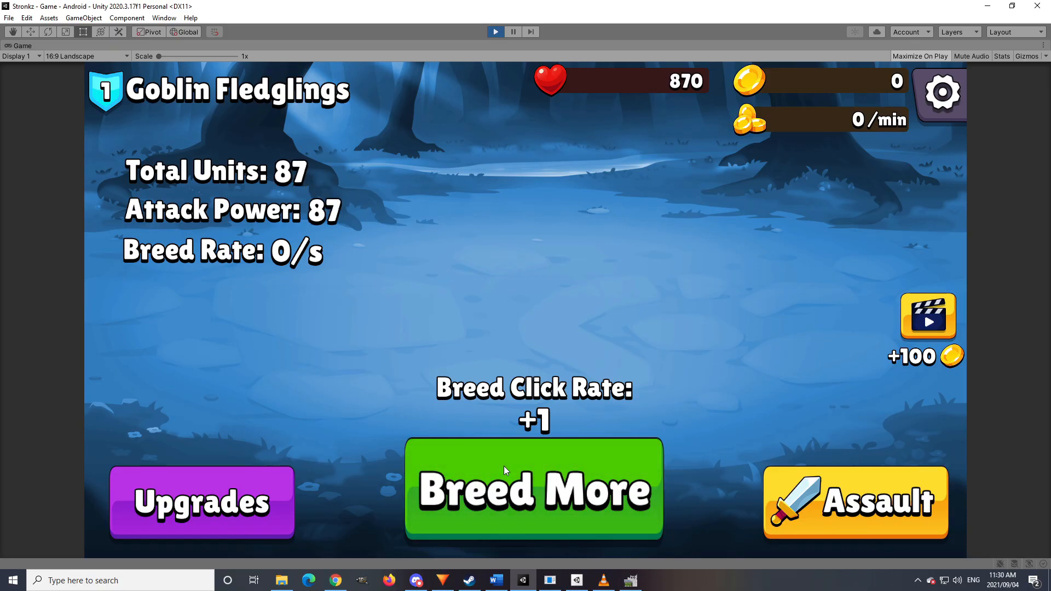
click(533, 488)
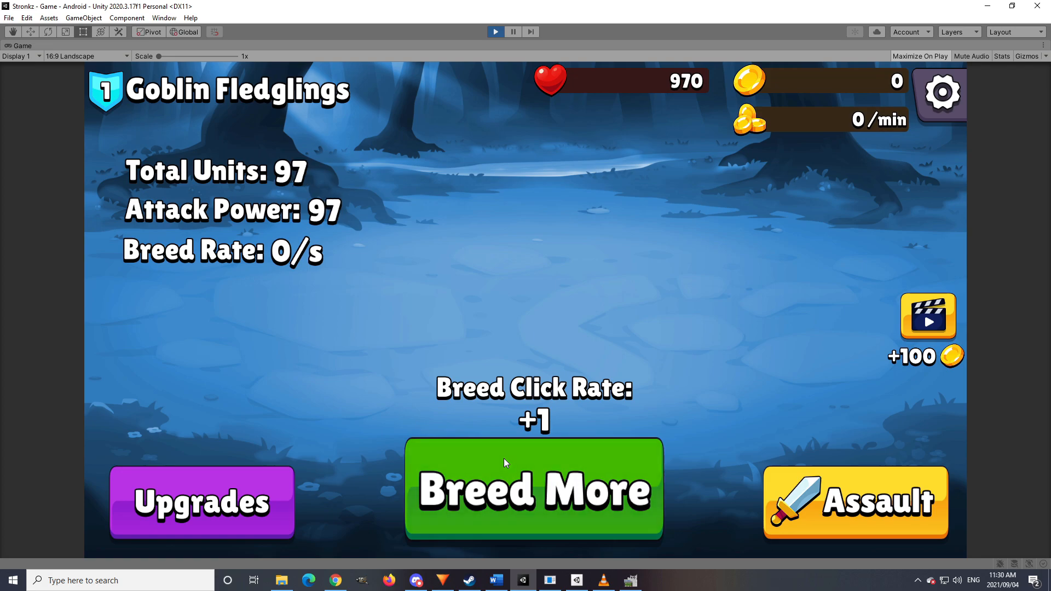
click(533, 490)
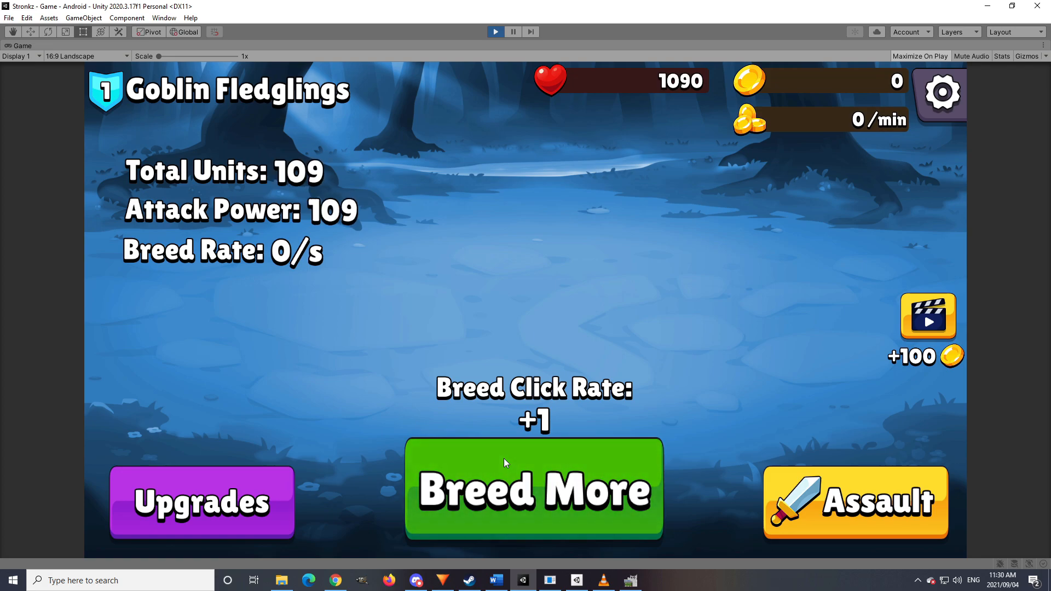
click(534, 488)
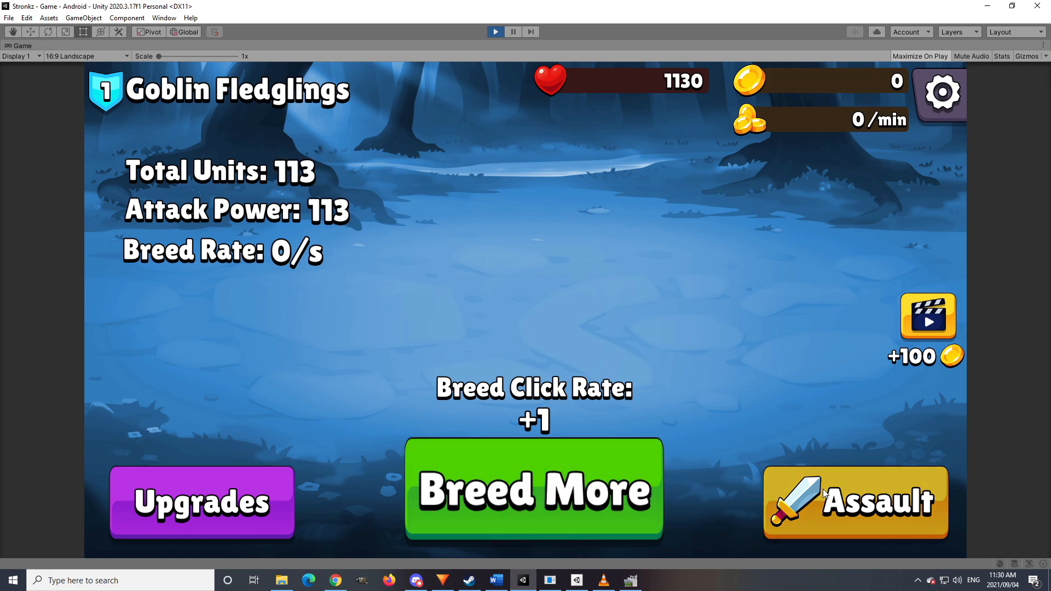
Step: Assault Village 1, attack it twice until conquered, then go back
click(854, 502)
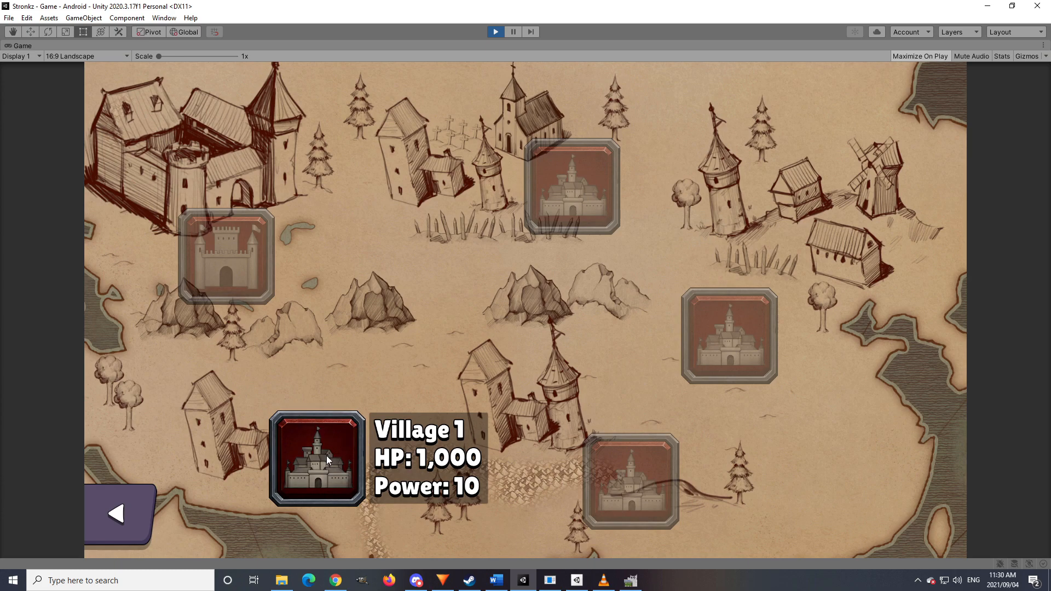
click(316, 457)
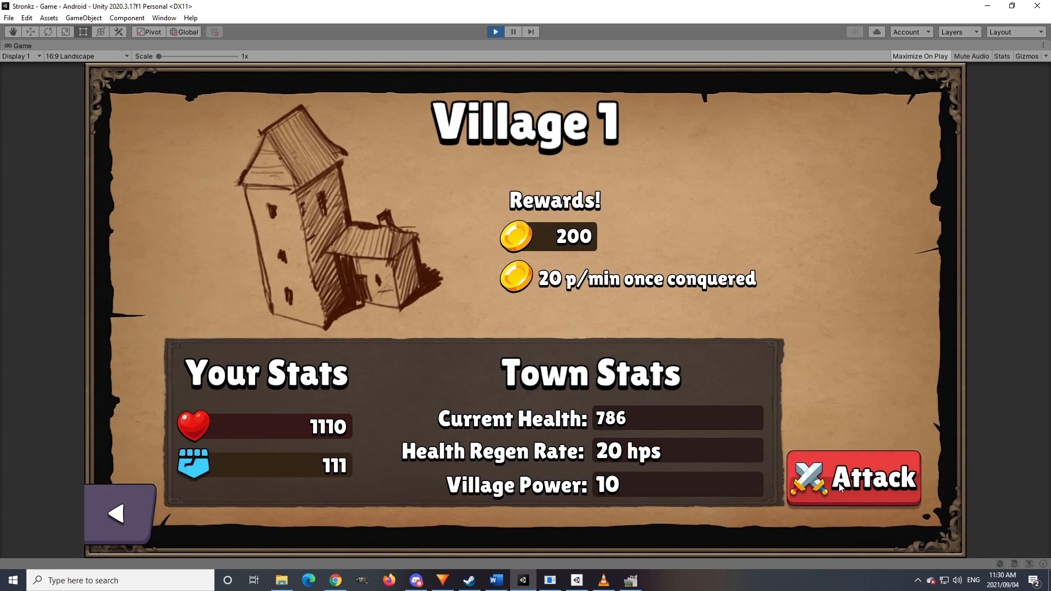
click(853, 477)
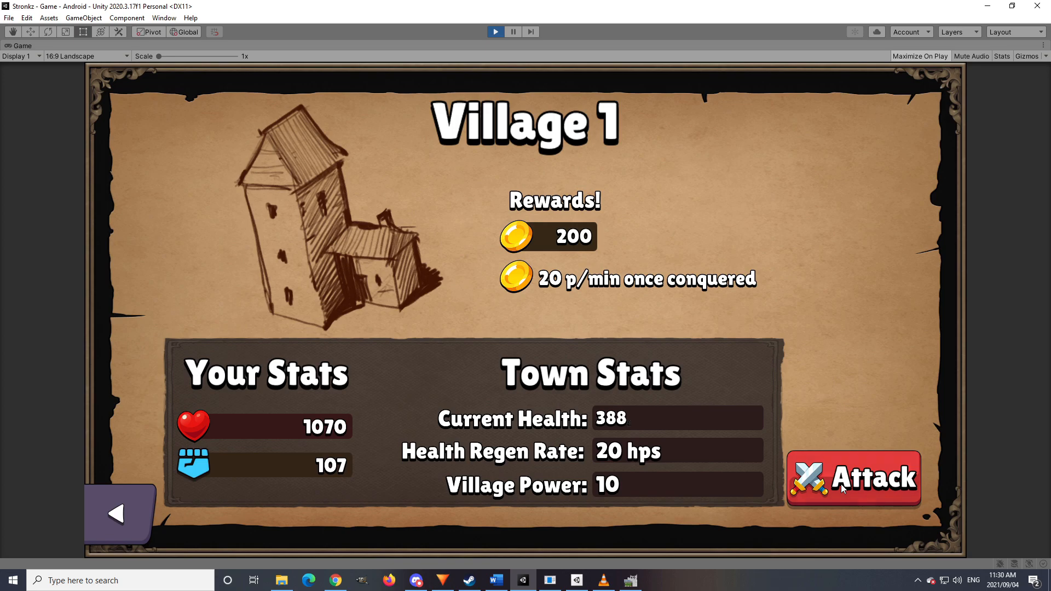
click(852, 478)
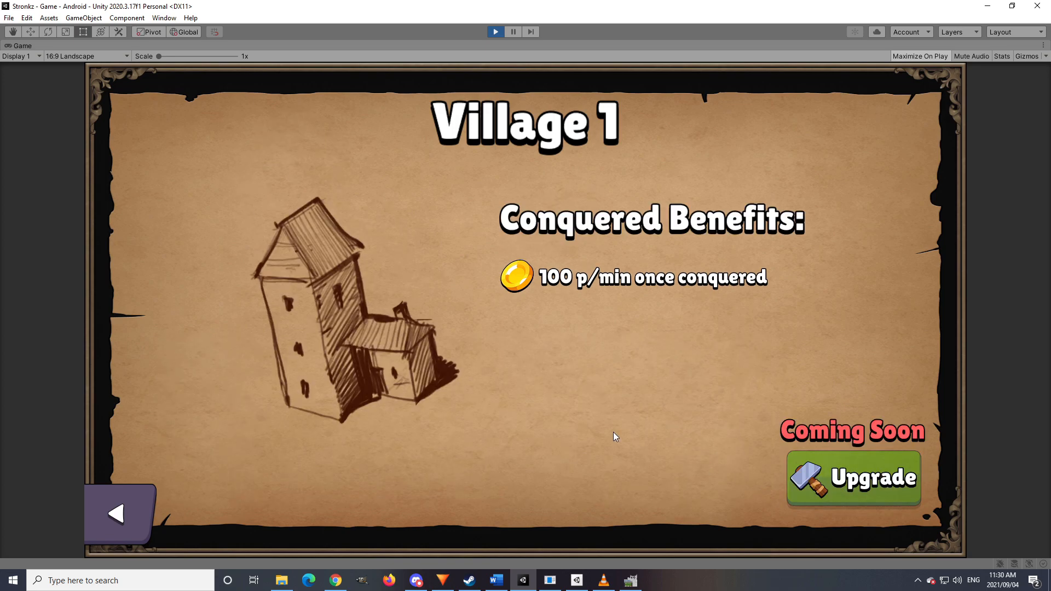
mouse_move(135, 508)
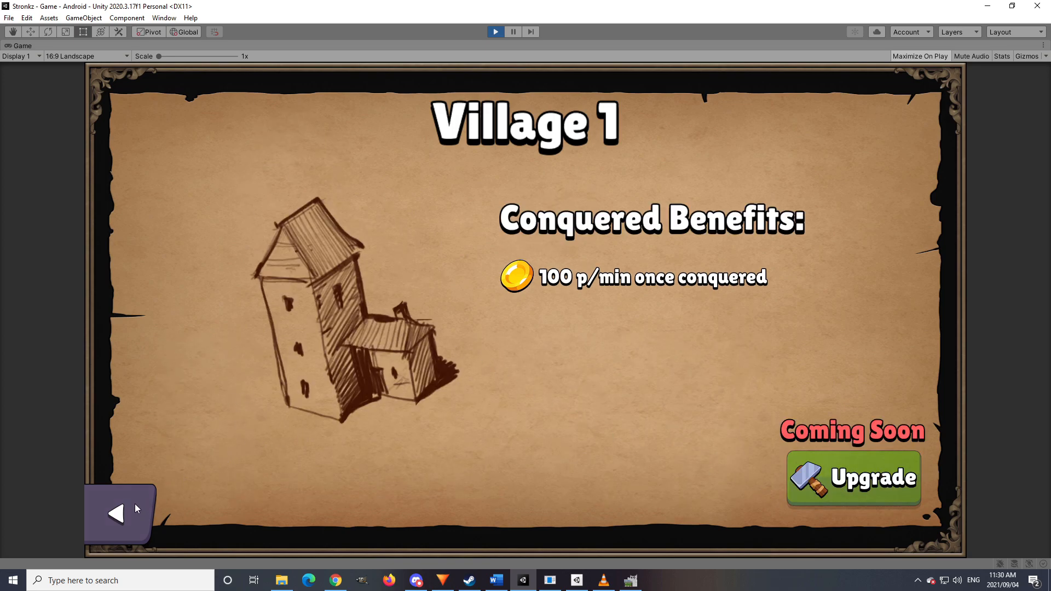
click(117, 513)
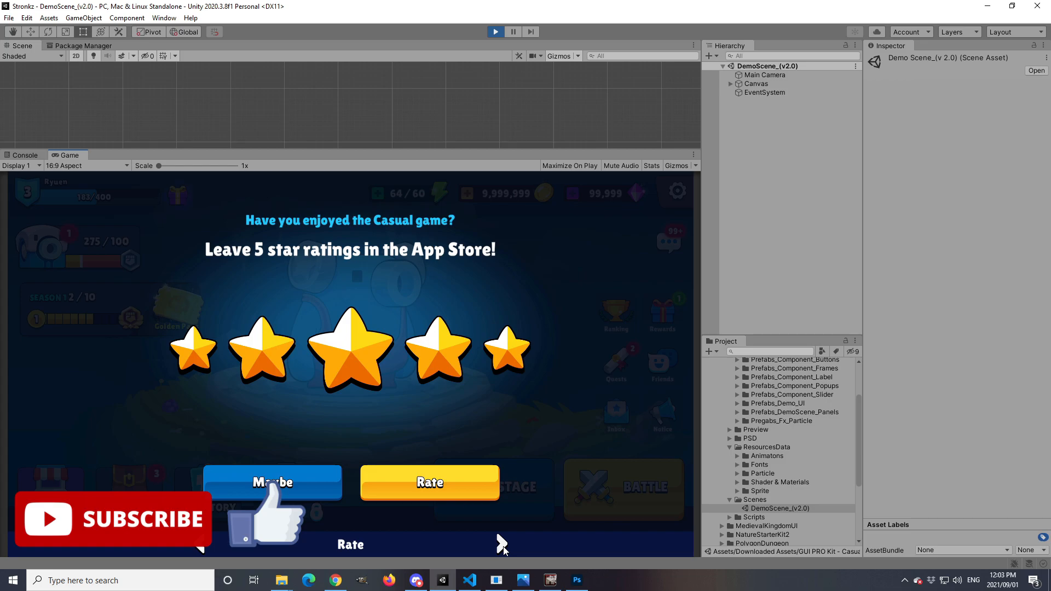
Step: Open the prototype scene showing Goblin Fledglings stats with plain Upgrades, Breed More, Assault buttons
click(428, 482)
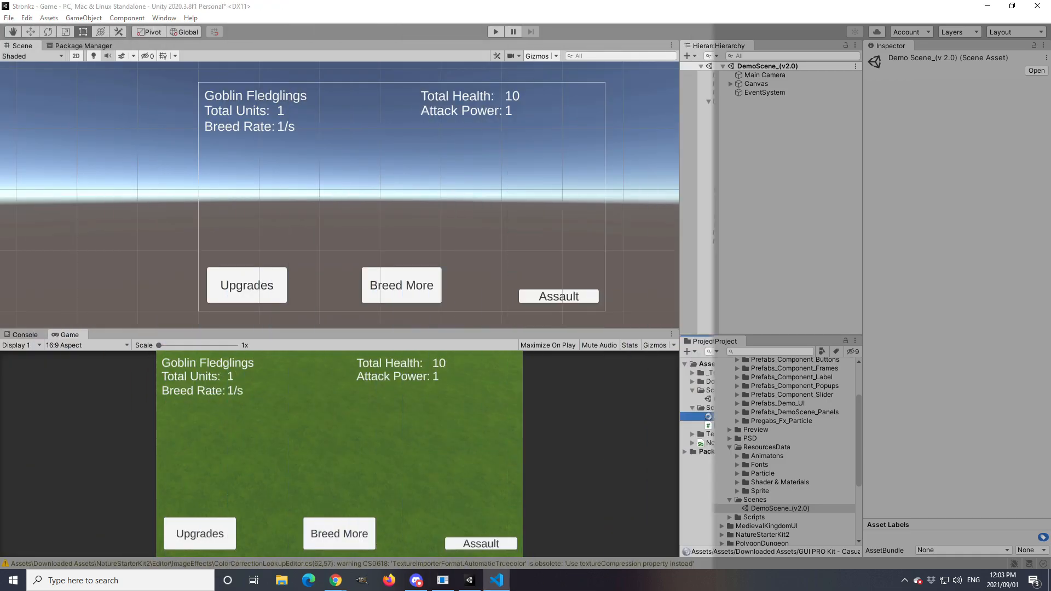
click(735, 416)
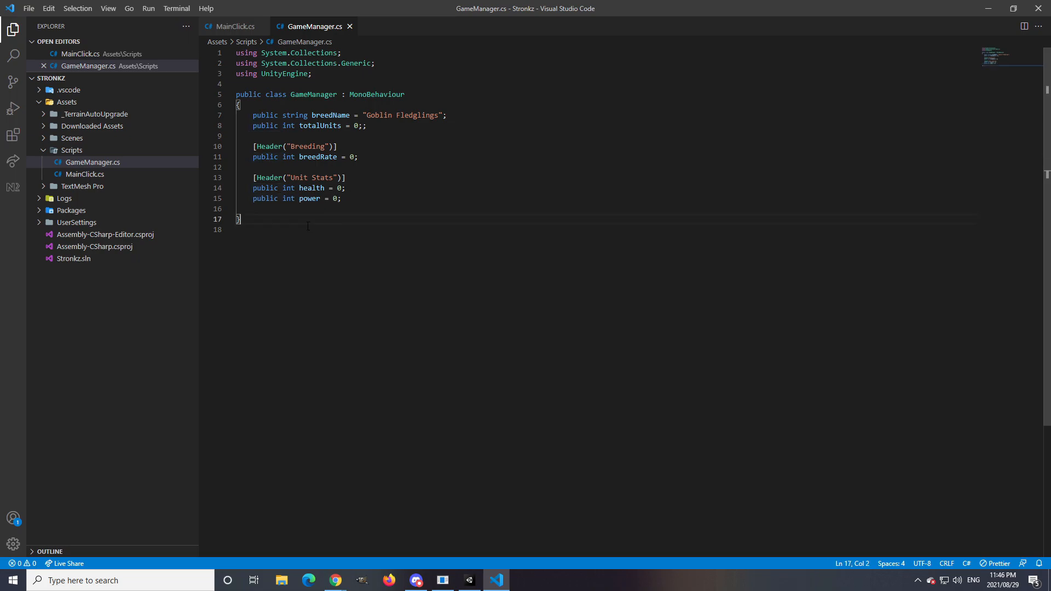
Step: Edit GameManager.cs to declare breedName, totalUnits, breedRate, health and power fields
click(341, 208)
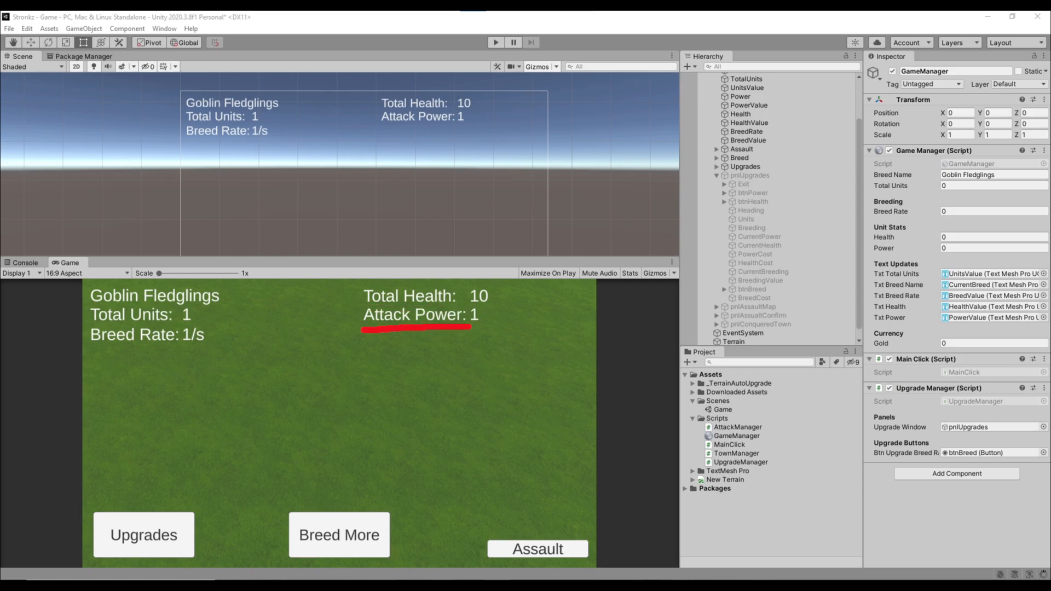
Step: Replace the Canvas UI with GUI PRO Kit prefabs and TextMeshPro goblin banner labels
click(744, 259)
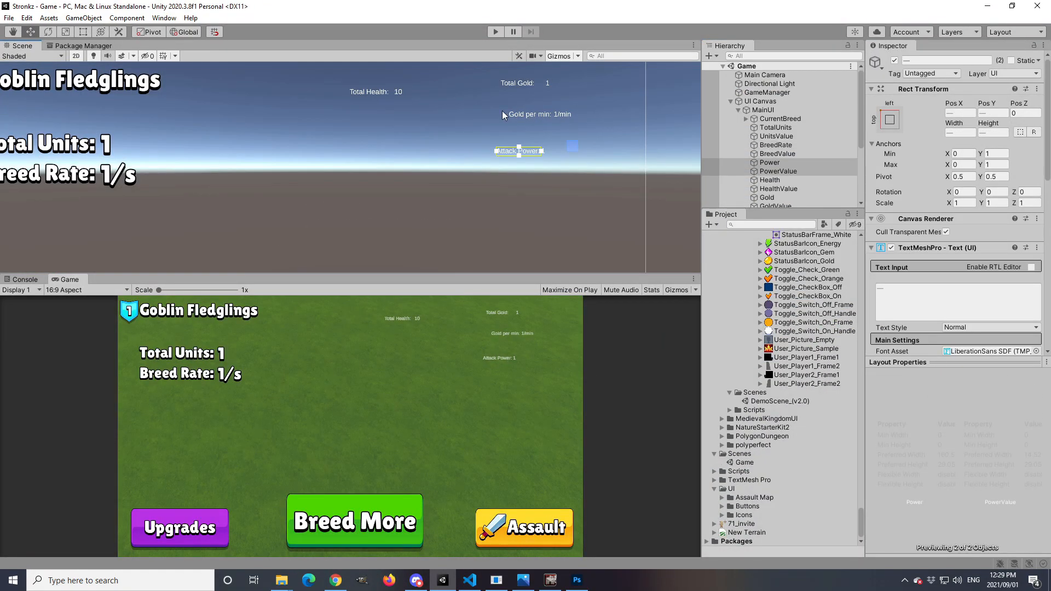
Step: Add status bars, a Background_04 BG Image, and Village 1 health 10000, regen 20, power 10 rows
click(771, 180)
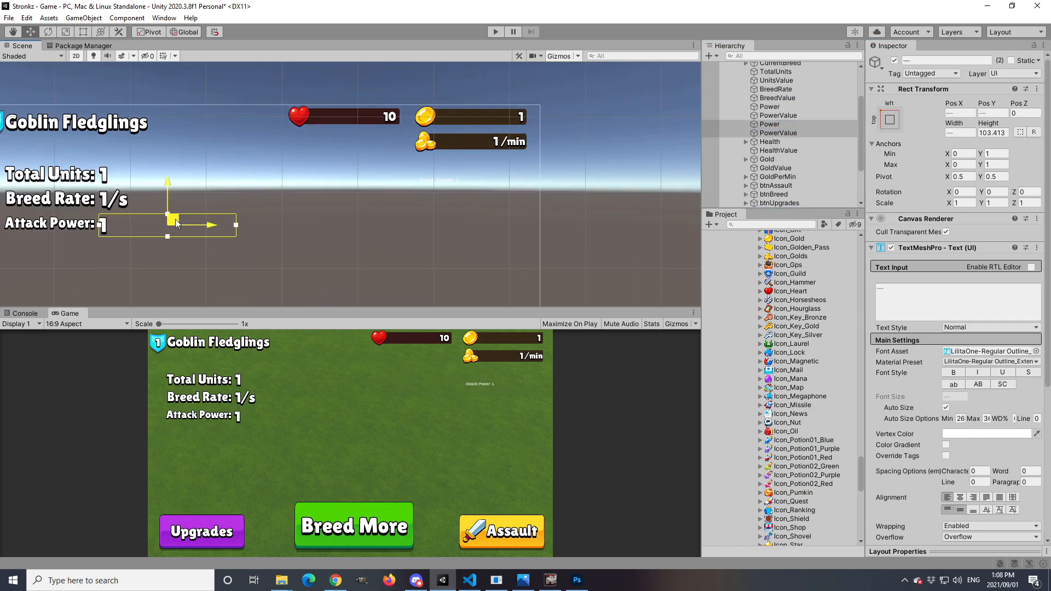
click(768, 92)
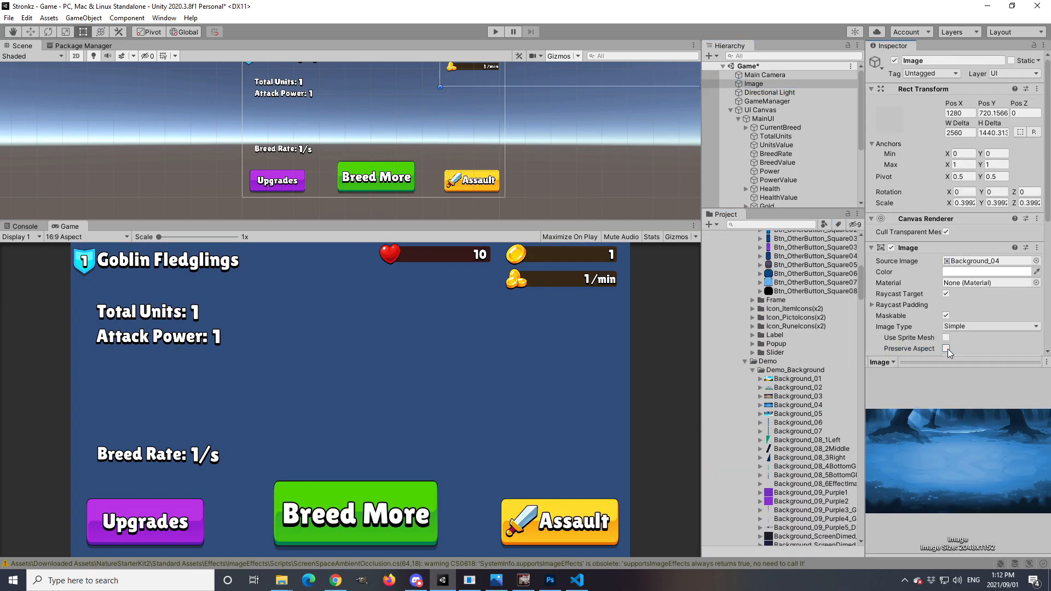
click(777, 137)
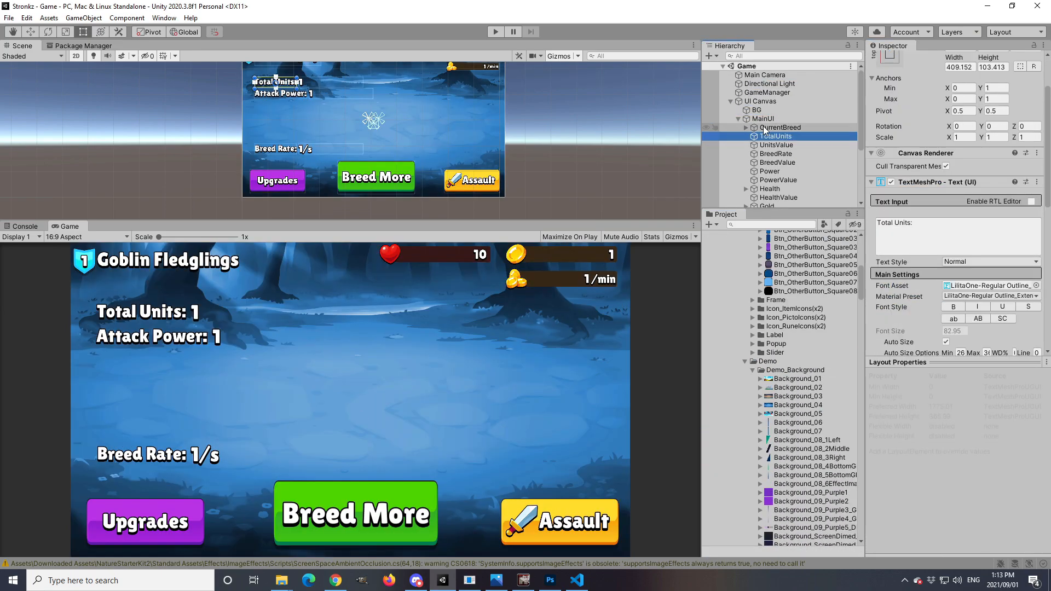
click(772, 204)
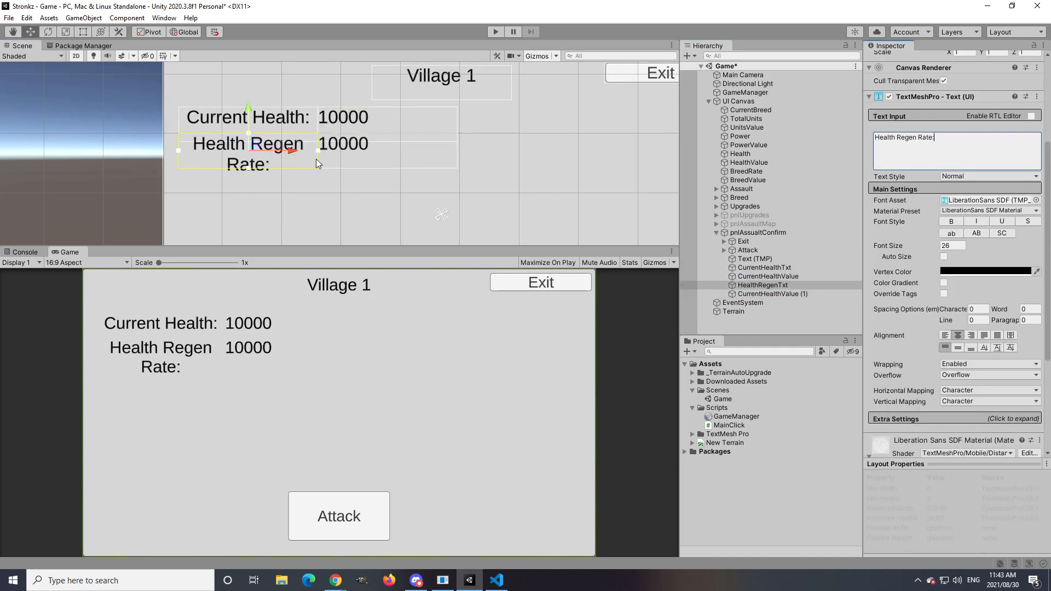
click(754, 311)
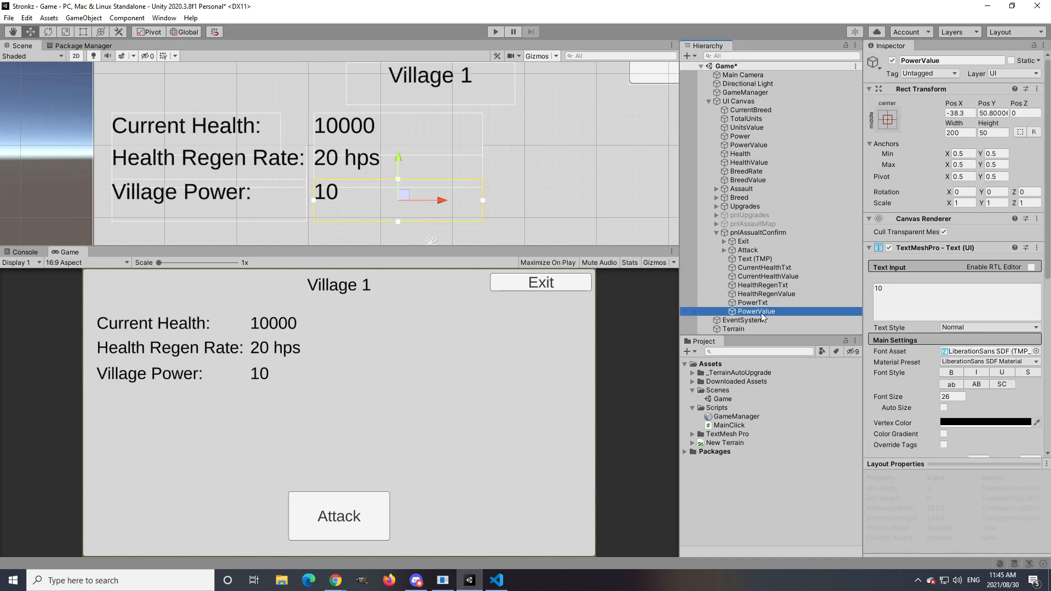
Step: Duplicate the label/value TextMeshPro objects as PowerTxt and PowerValue in pnlAssaultConfirm
click(740, 275)
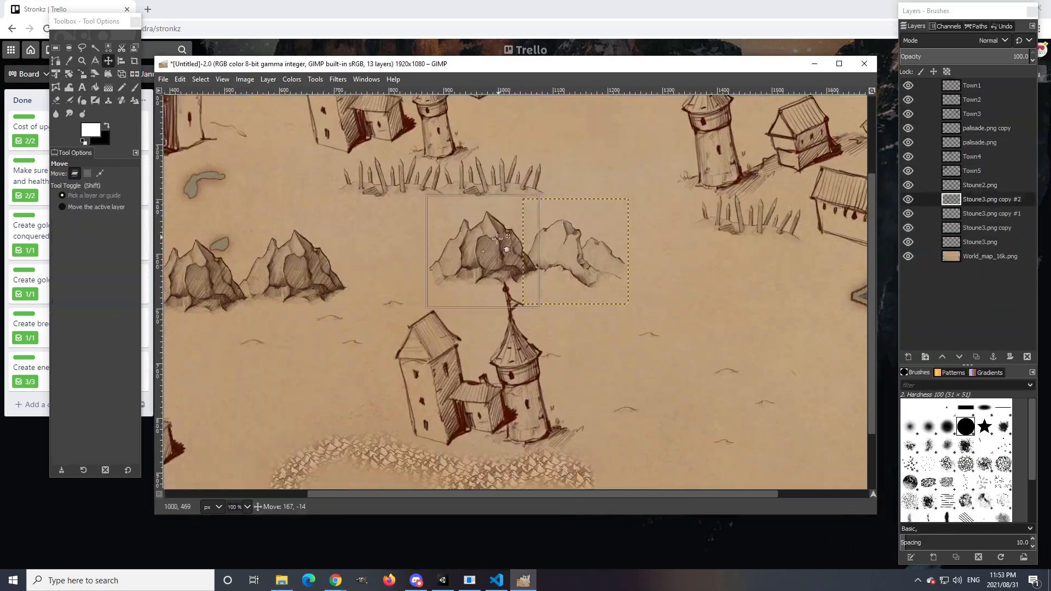
click(442, 580)
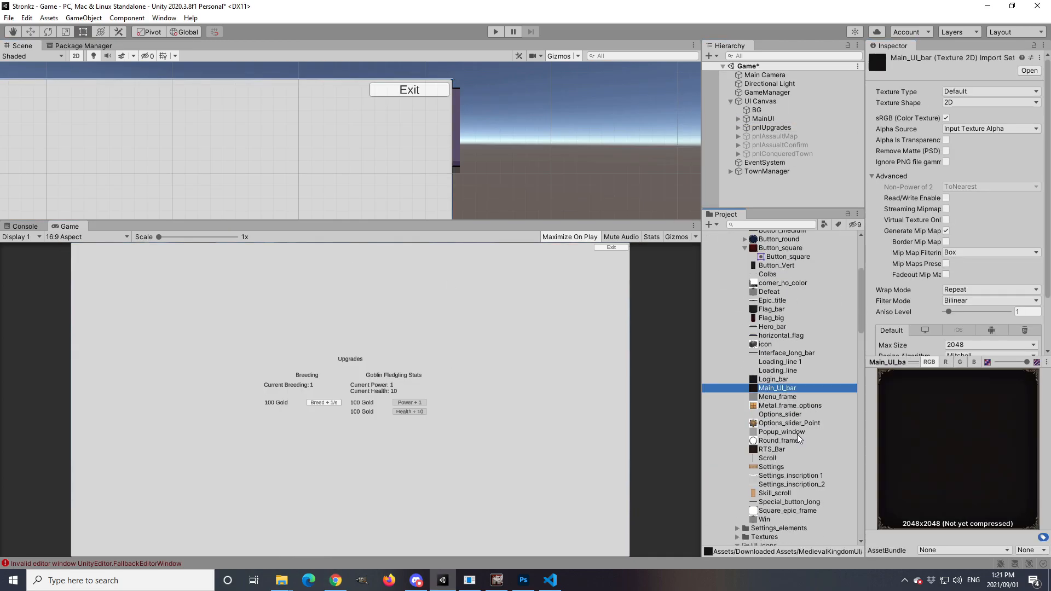
Step: Assign the paper sprite and ornate frame sprite to BGPaper under pnlUpgrades
click(779, 342)
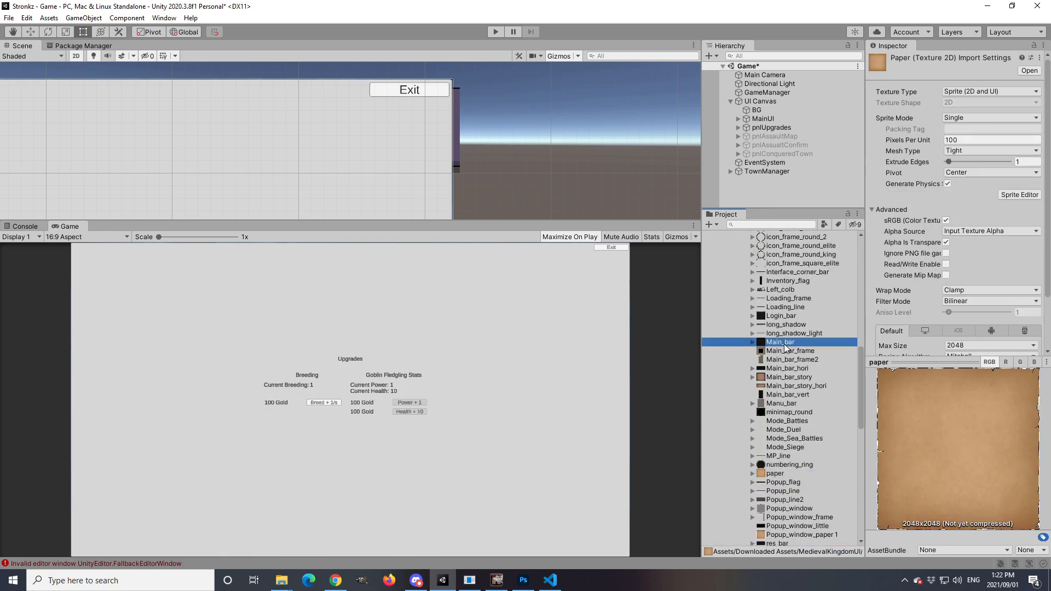
click(1019, 195)
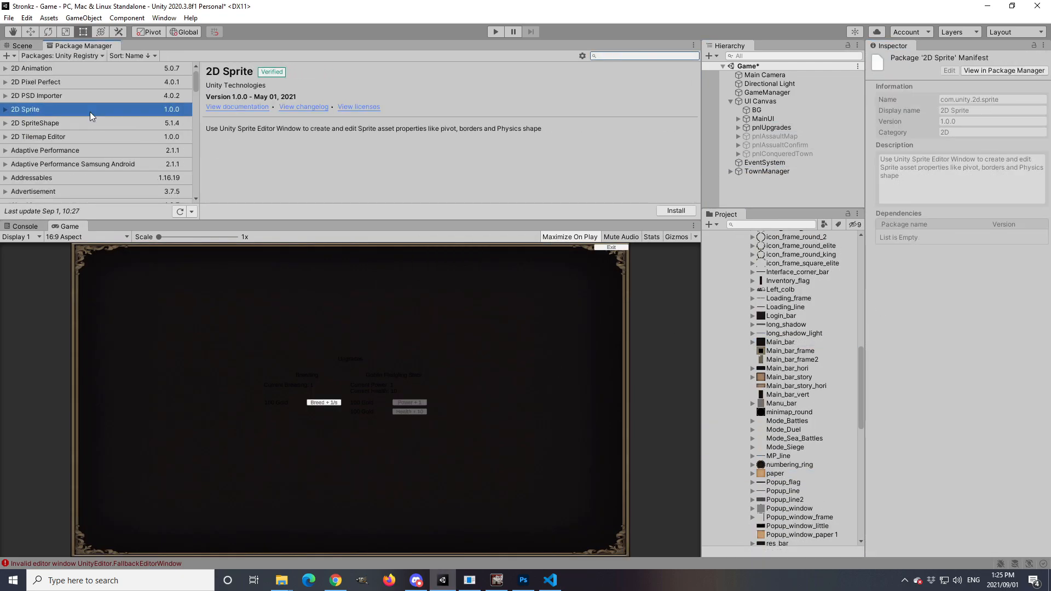
click(21, 45)
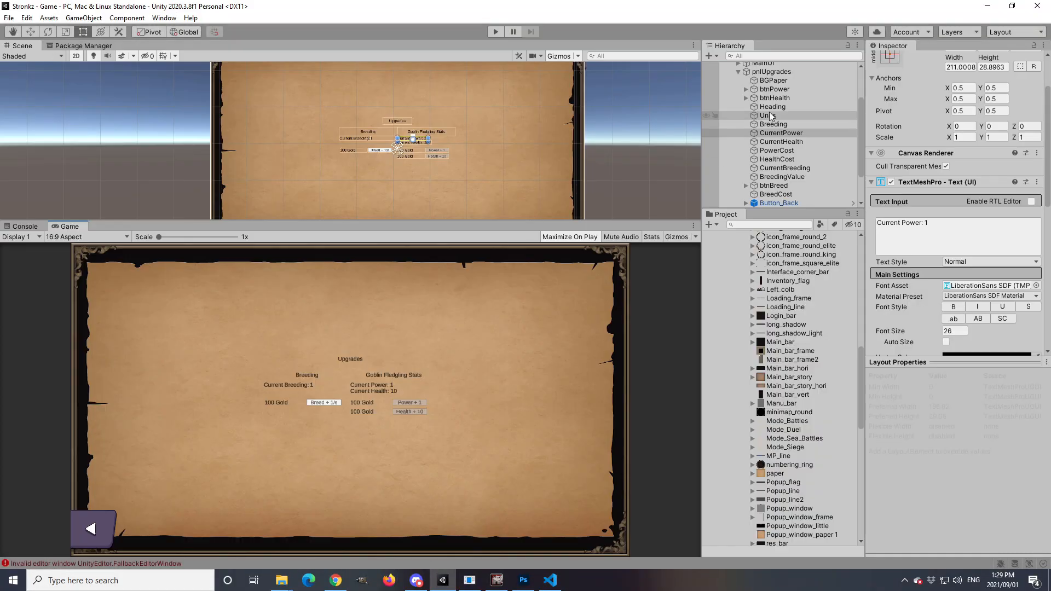
Step: Restyle the Breeding heading with LilitaOne and colour, and add a 100-coin btnBreed image
click(773, 128)
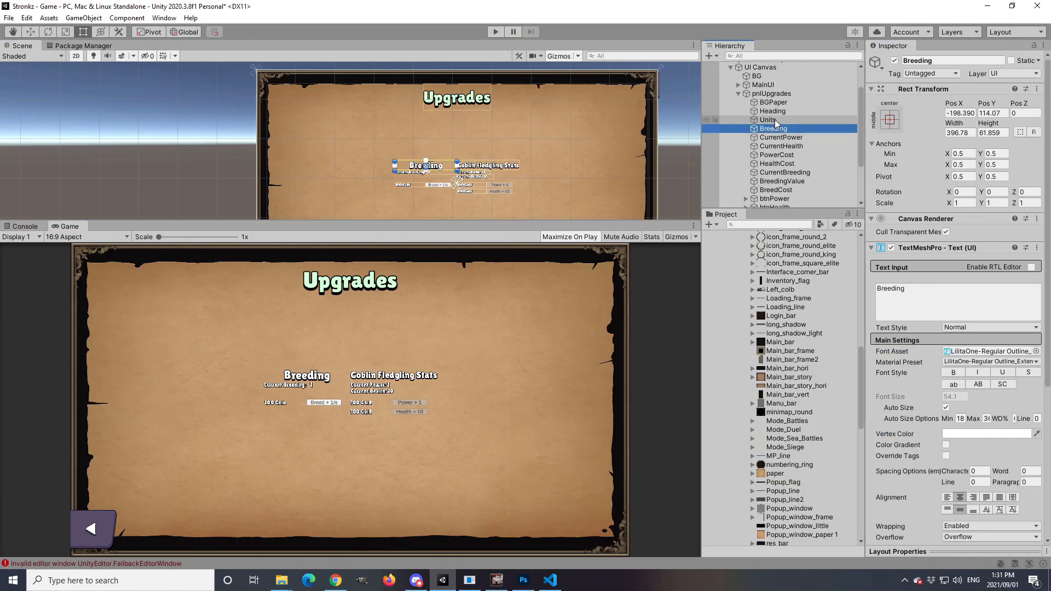
click(985, 433)
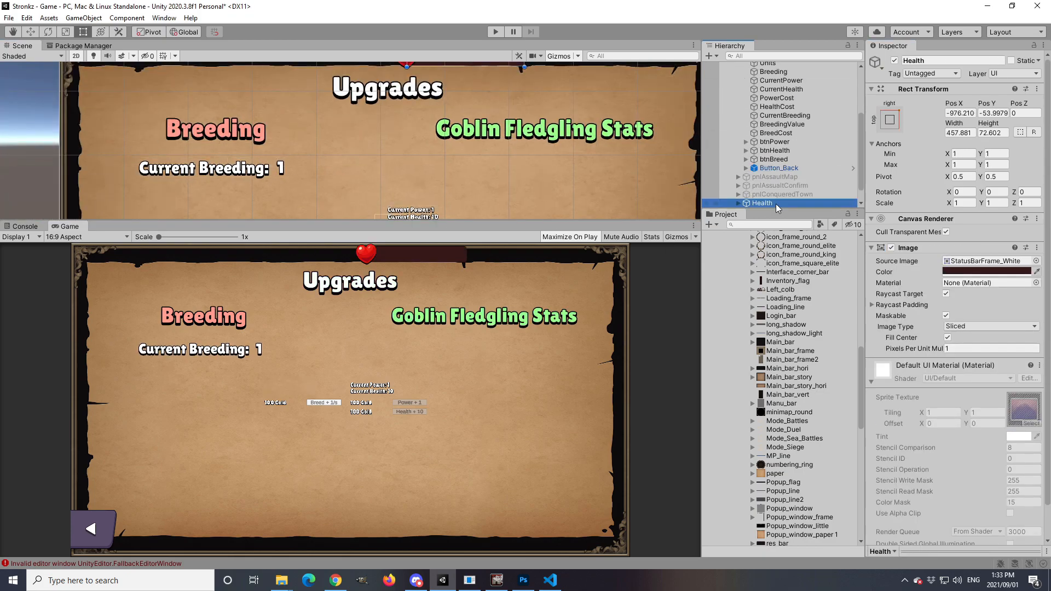
click(774, 159)
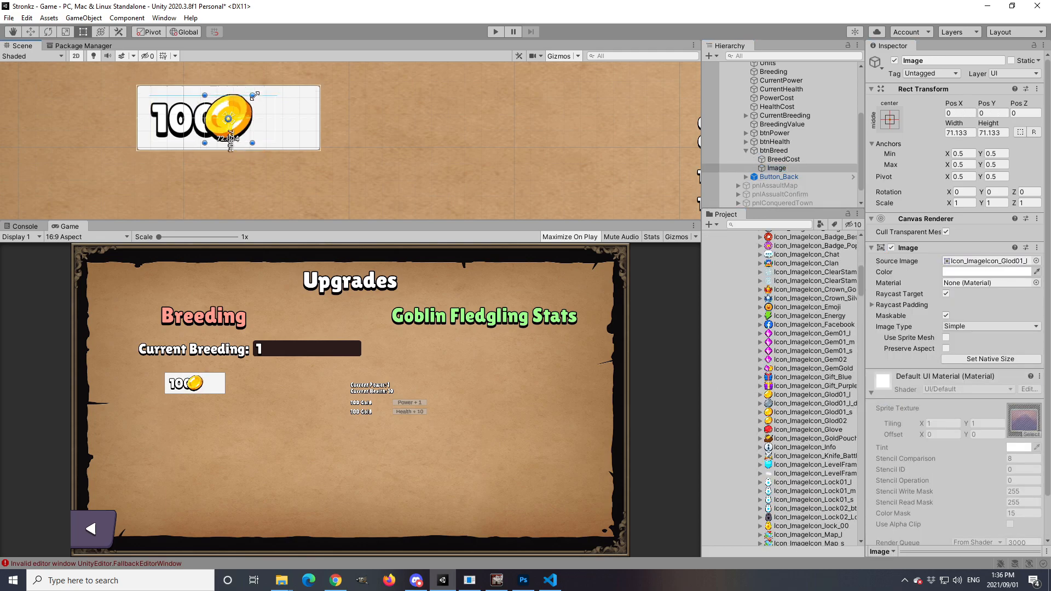
click(783, 158)
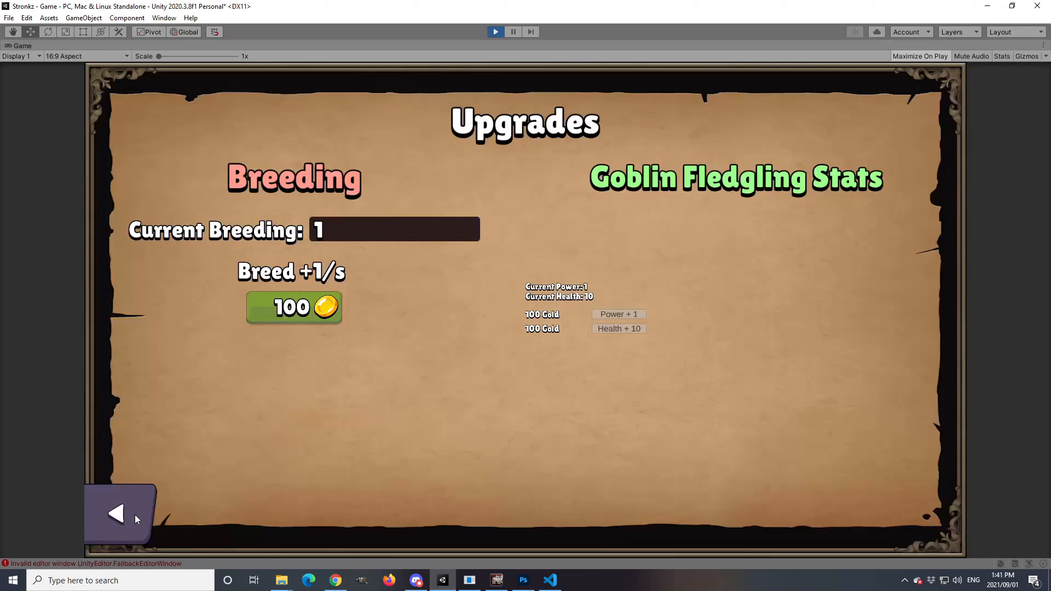
Step: Leave the upgrades screen and return to the main goblin screen
click(117, 514)
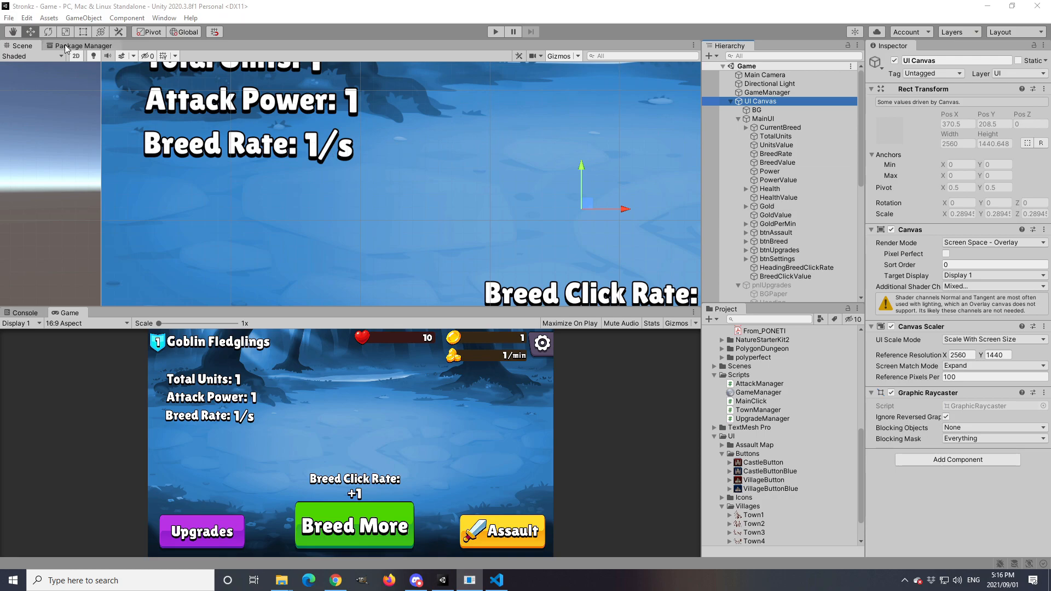
click(81, 46)
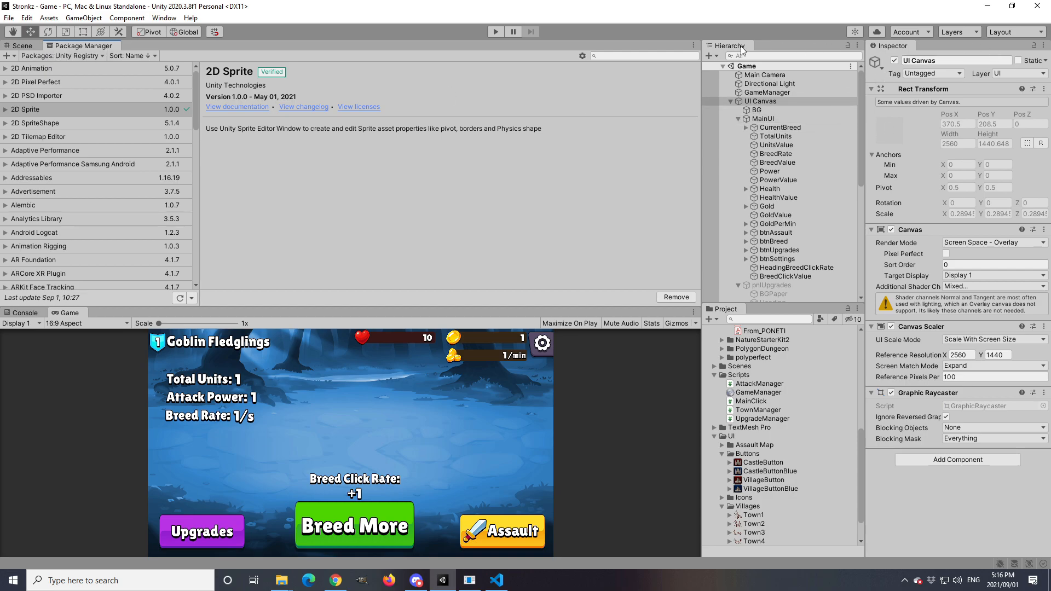
click(22, 45)
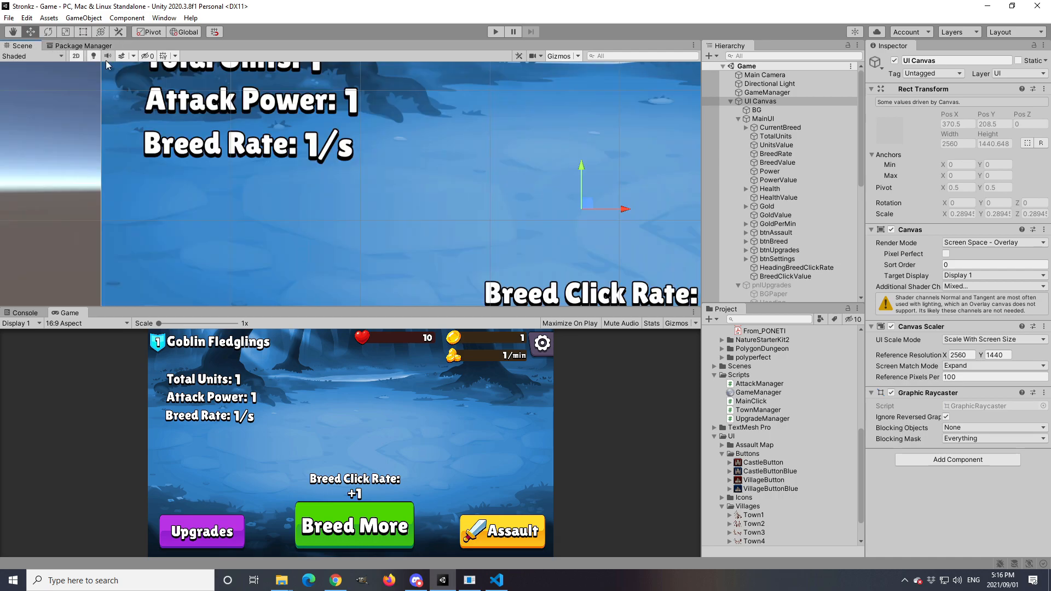
mouse_move(138, 40)
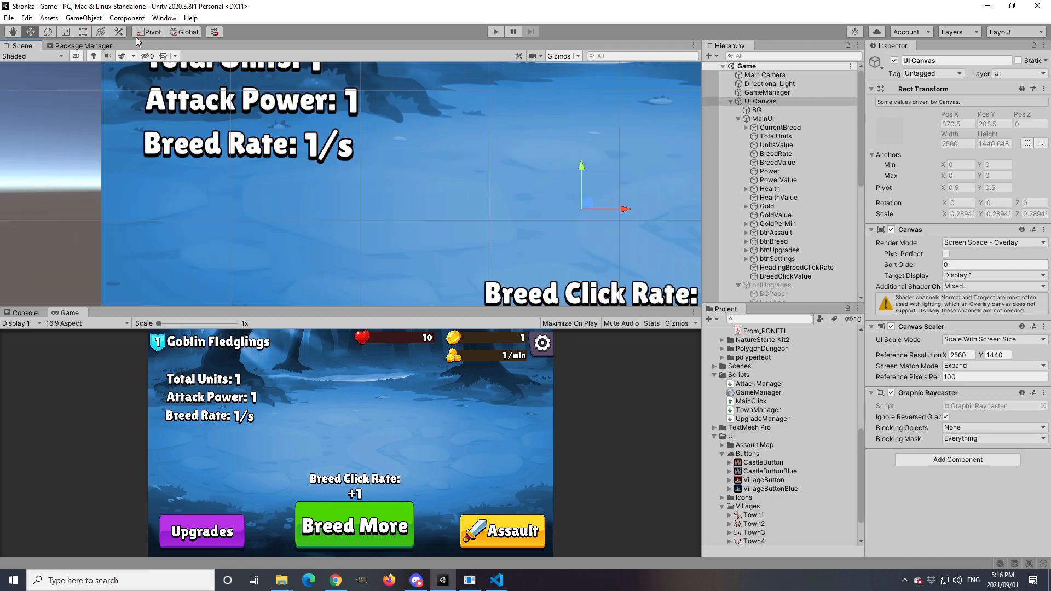
click(48, 17)
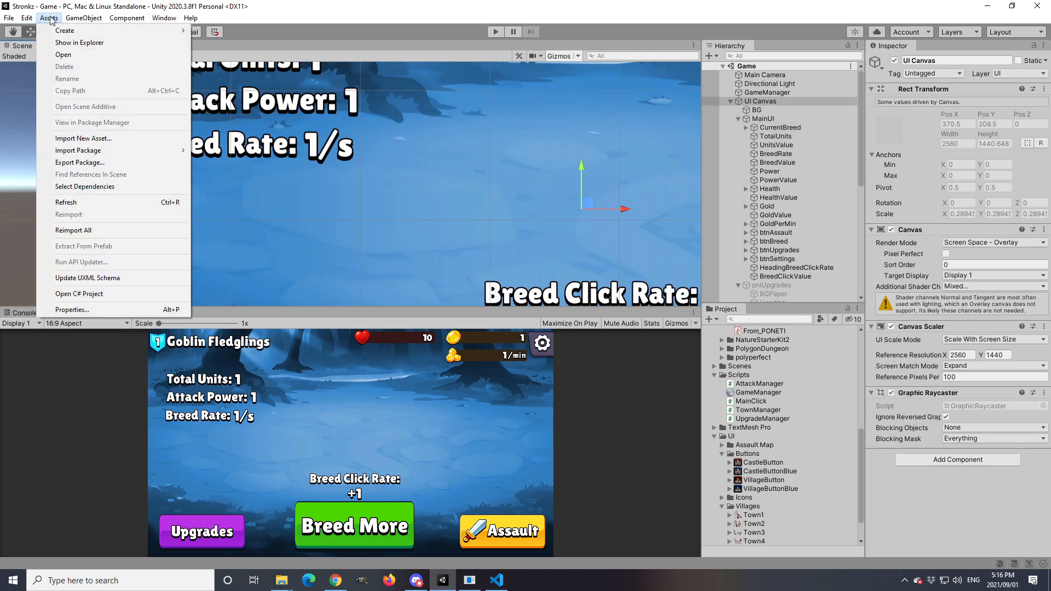
click(126, 17)
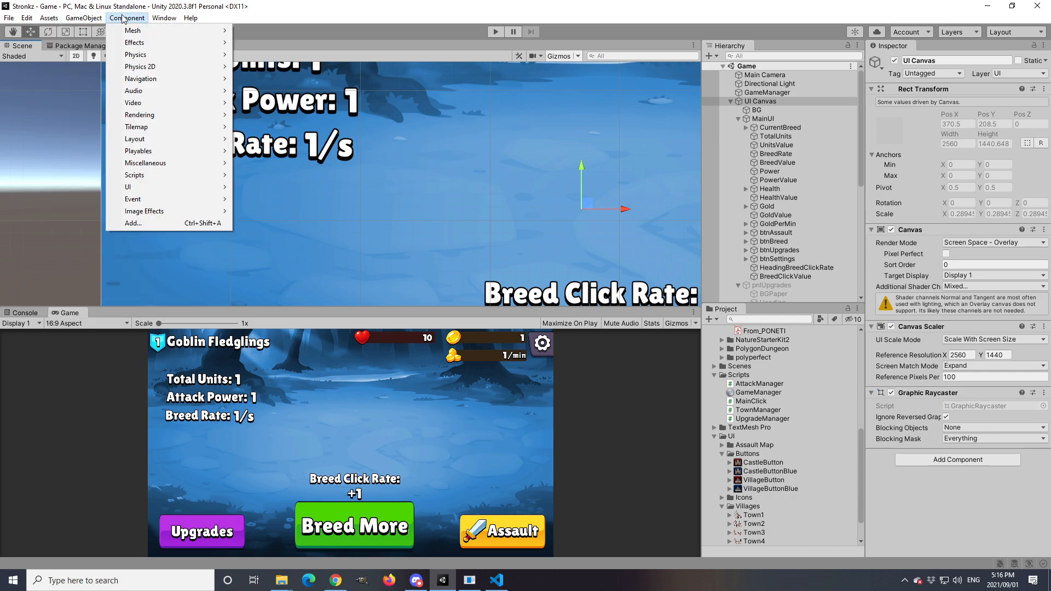
click(164, 18)
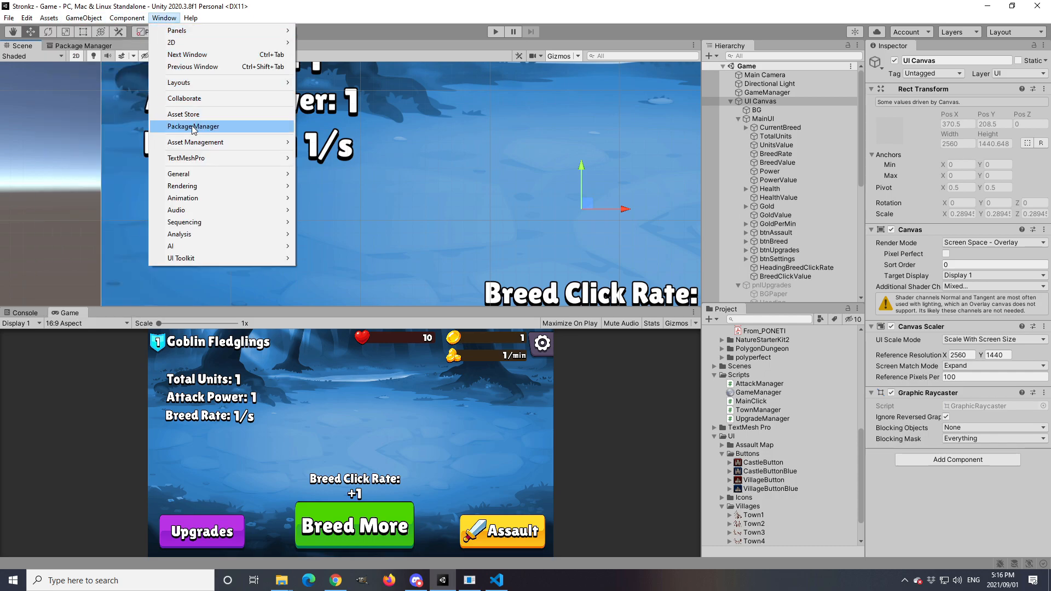
Step: Install the Advertisement package (3.7.5) from the Package Manager
click(192, 126)
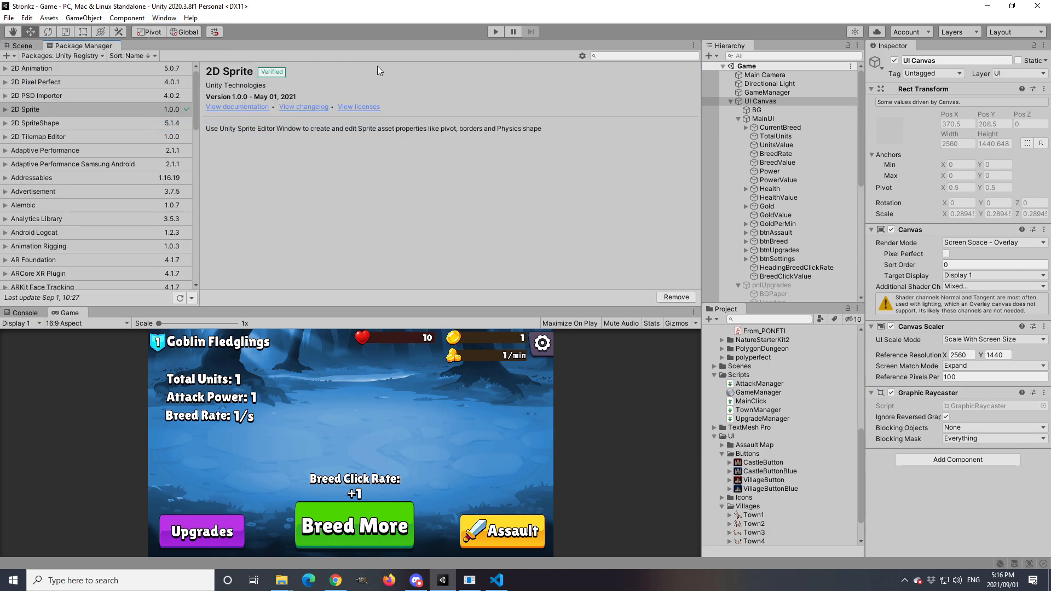
mouse_move(617, 66)
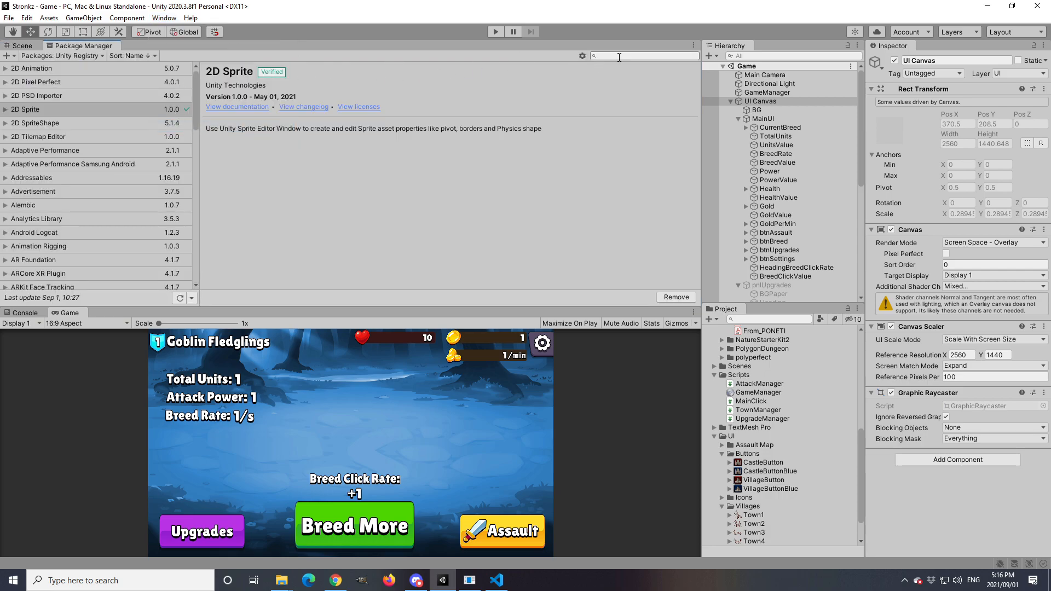
click(33, 191)
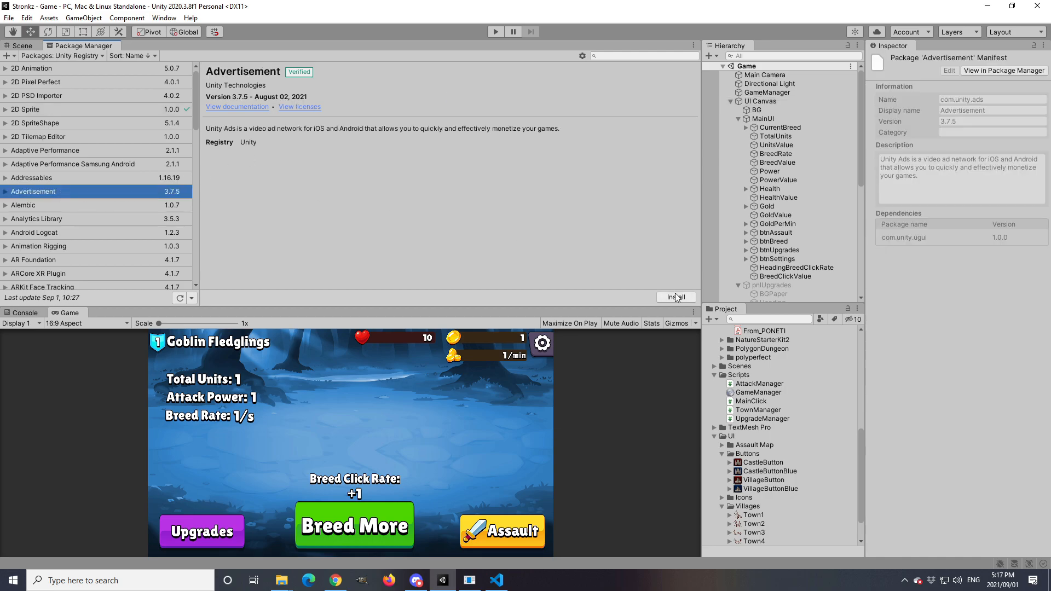
click(676, 297)
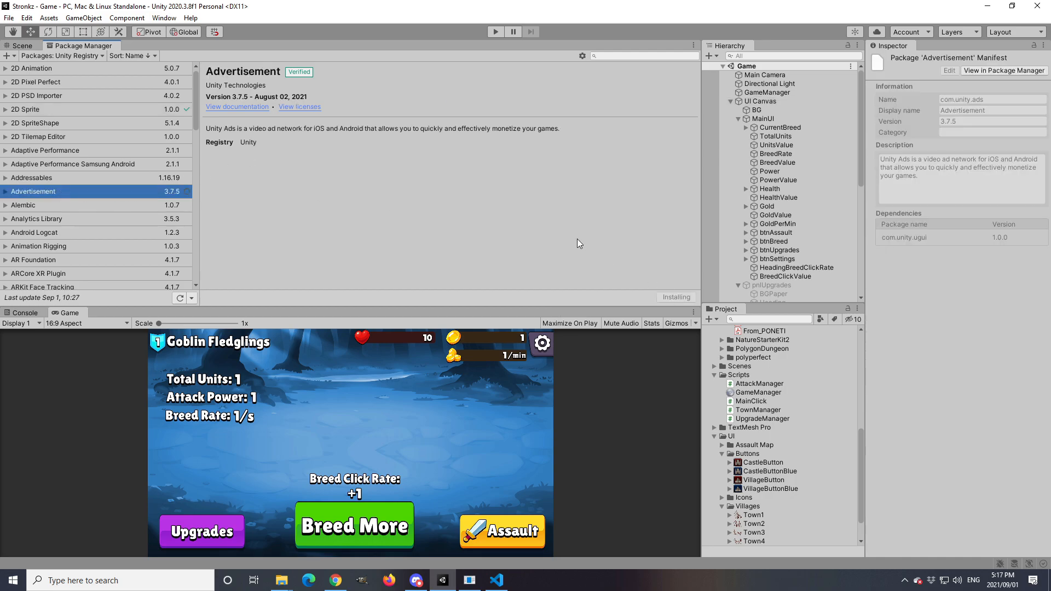
mouse_move(573, 239)
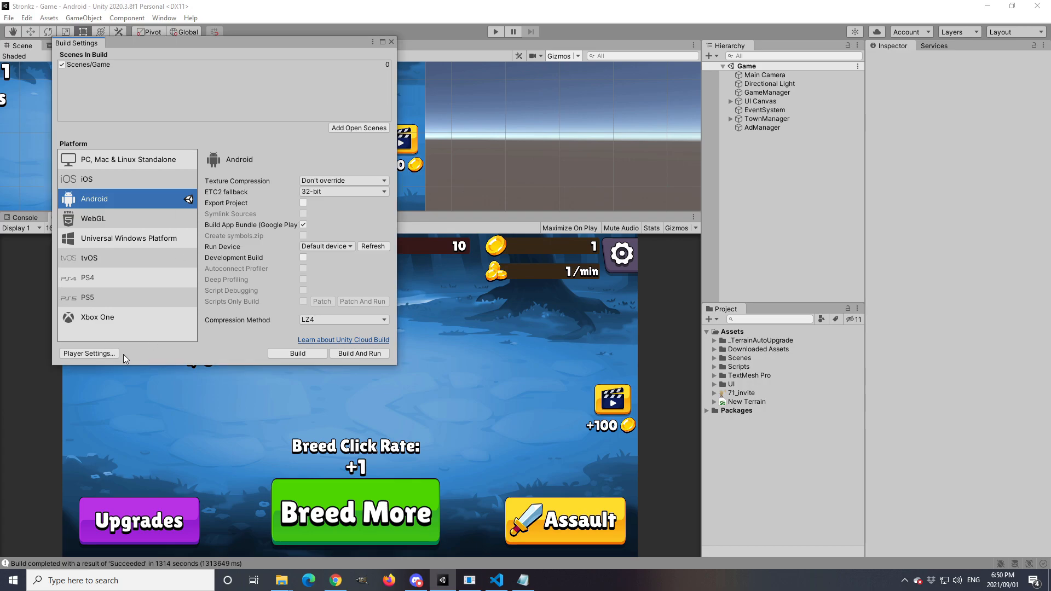
Step: Set the Android player's company name to ObsessiveGames
click(88, 353)
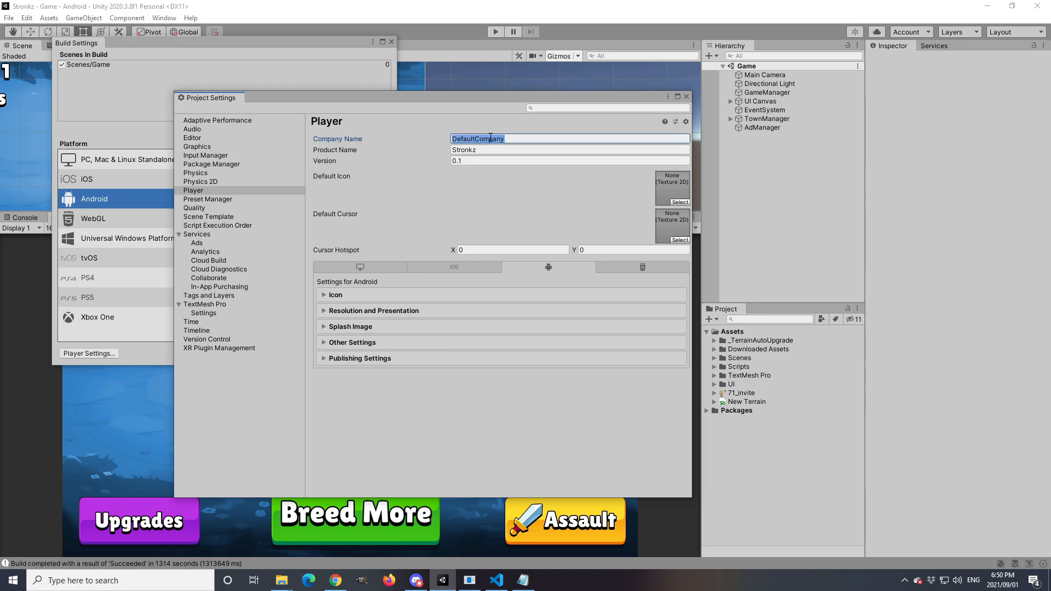
text(Obsessive)
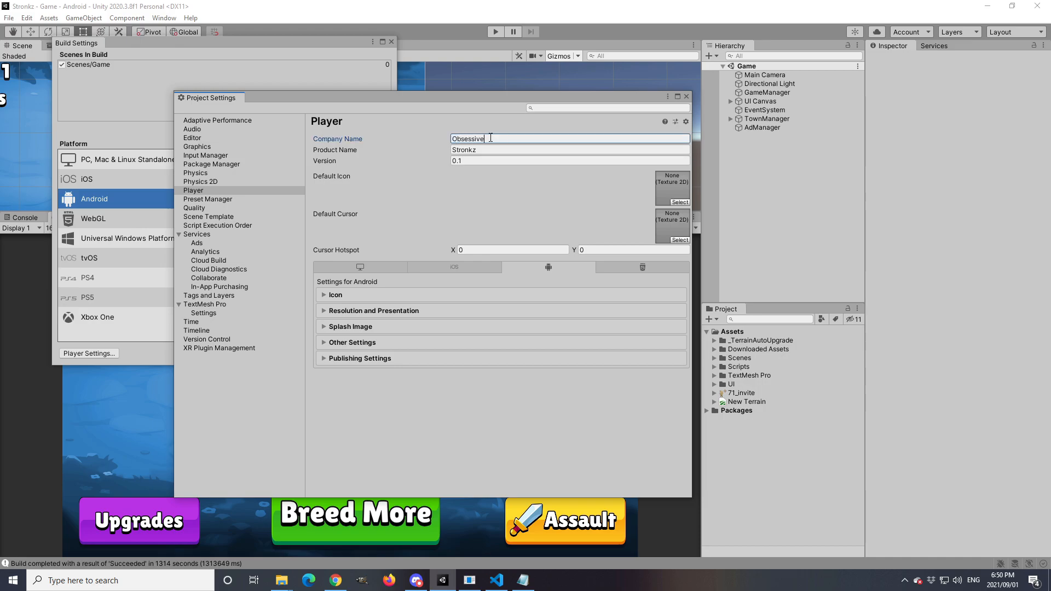
text(Games)
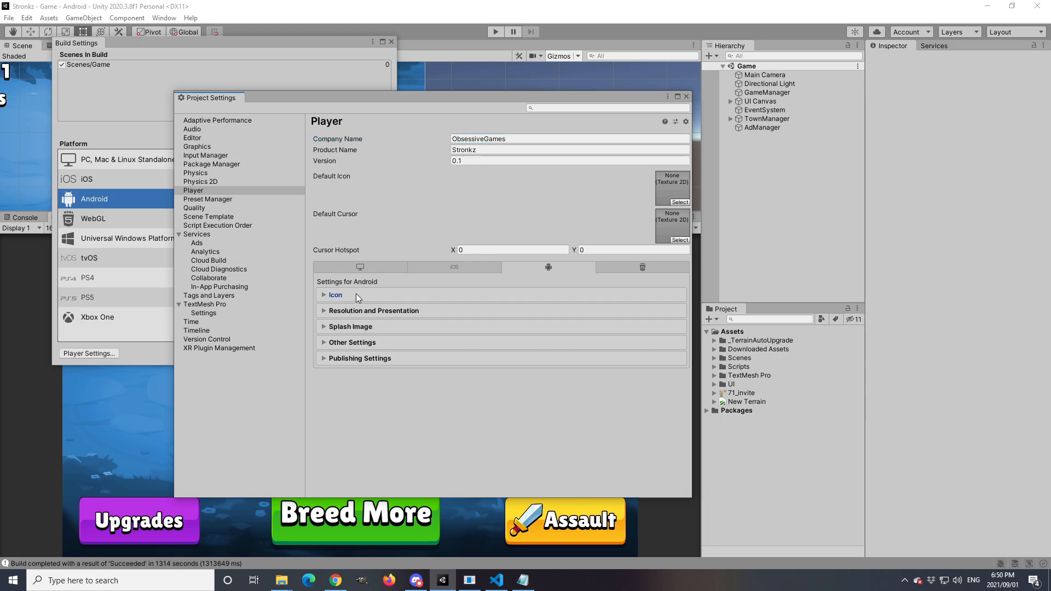
Step: Expand Other Settings and review the com.ObsessiveGames.Stronkz package name override
click(373, 310)
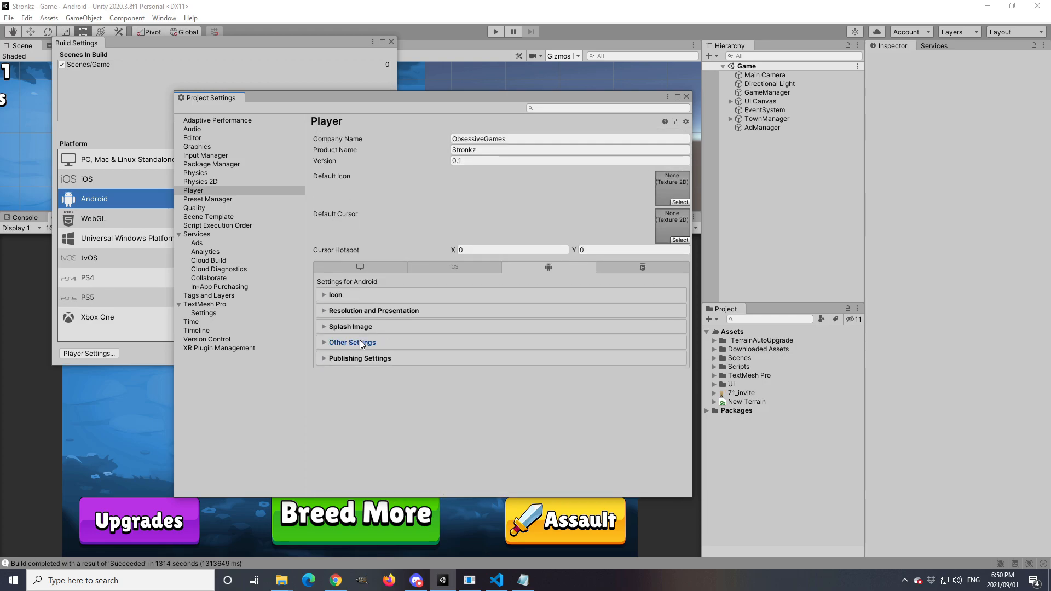
click(352, 343)
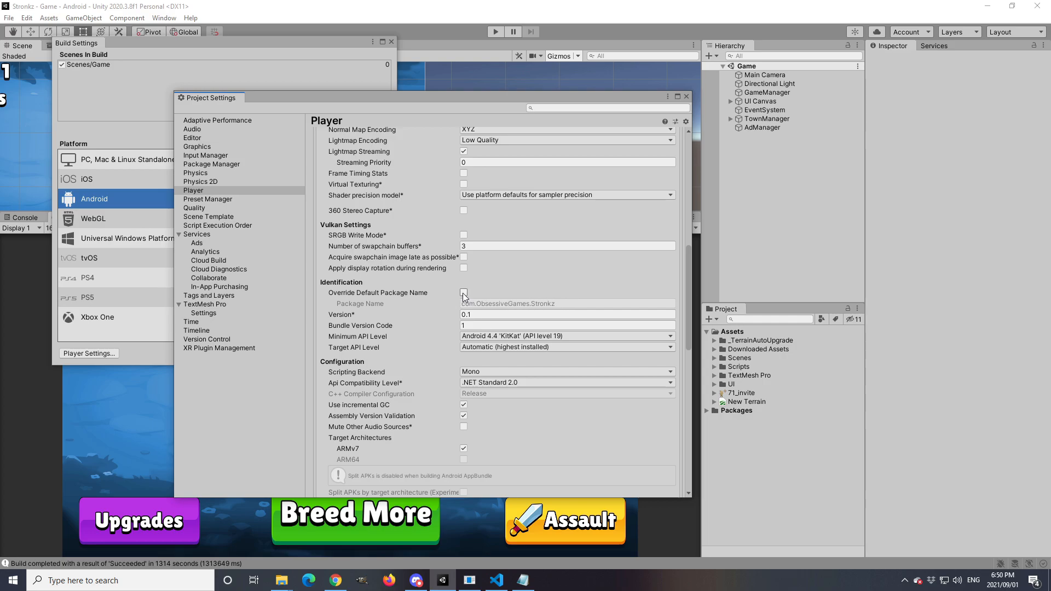
click(464, 293)
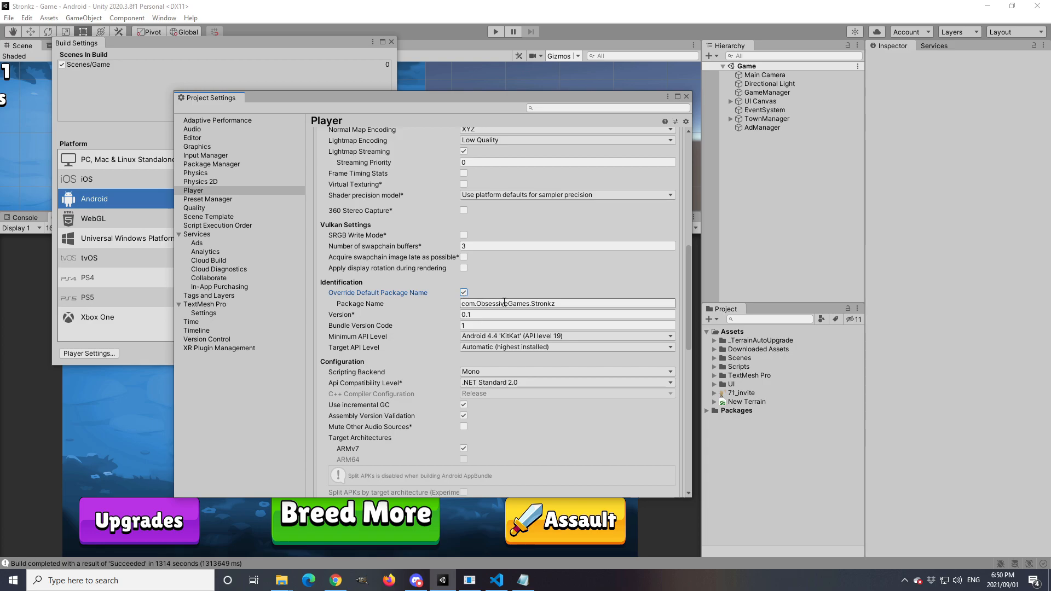
triple_click(567, 303)
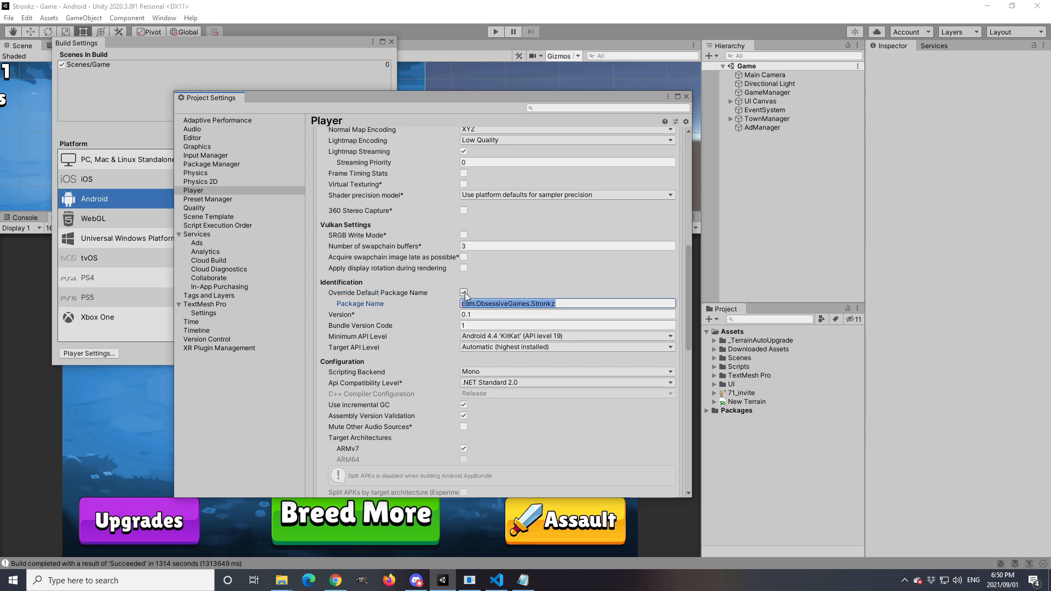
click(463, 292)
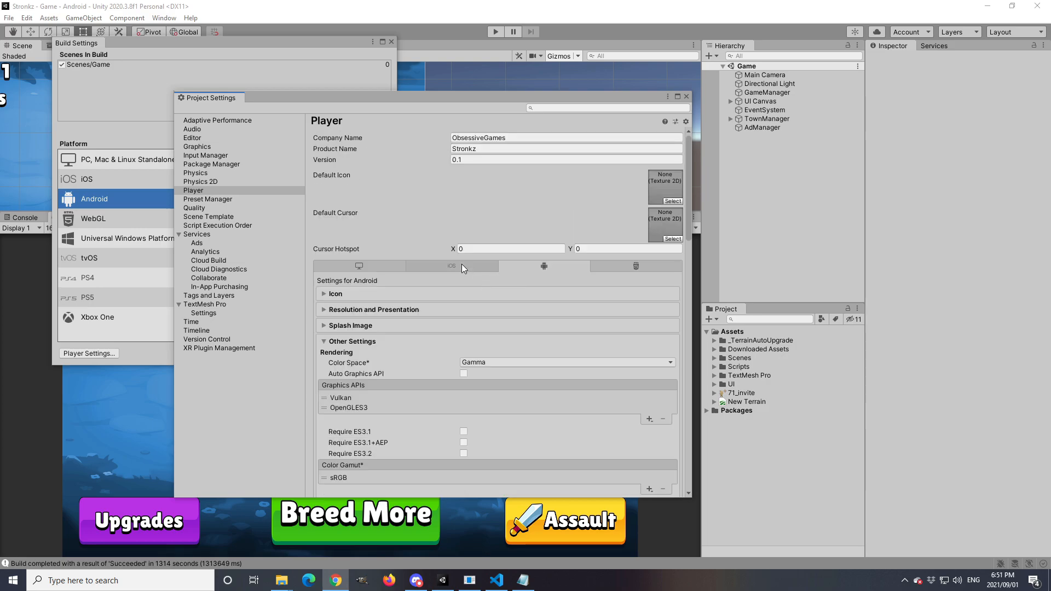
mouse_move(203, 193)
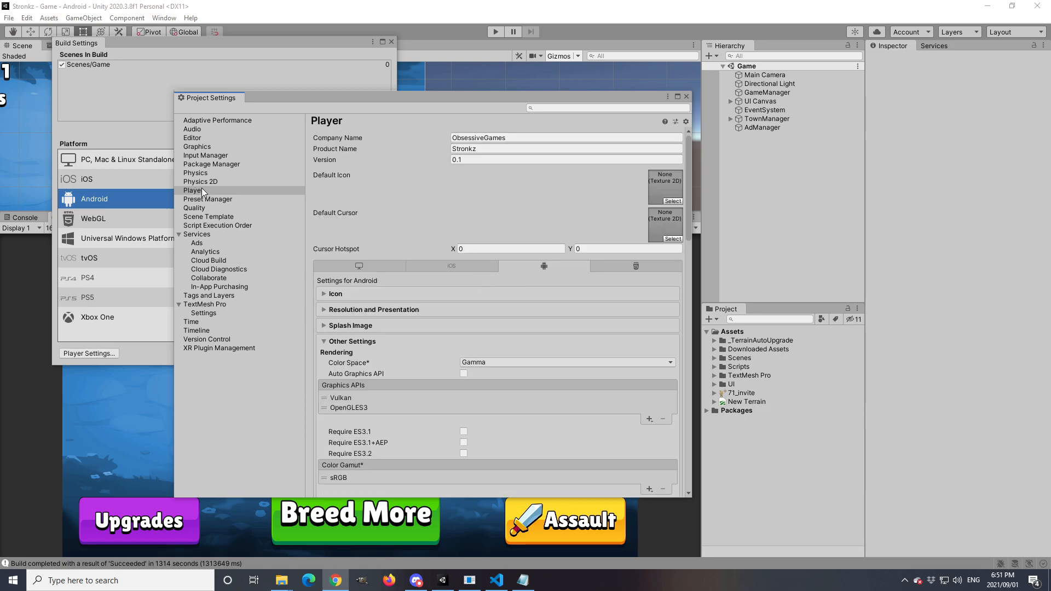